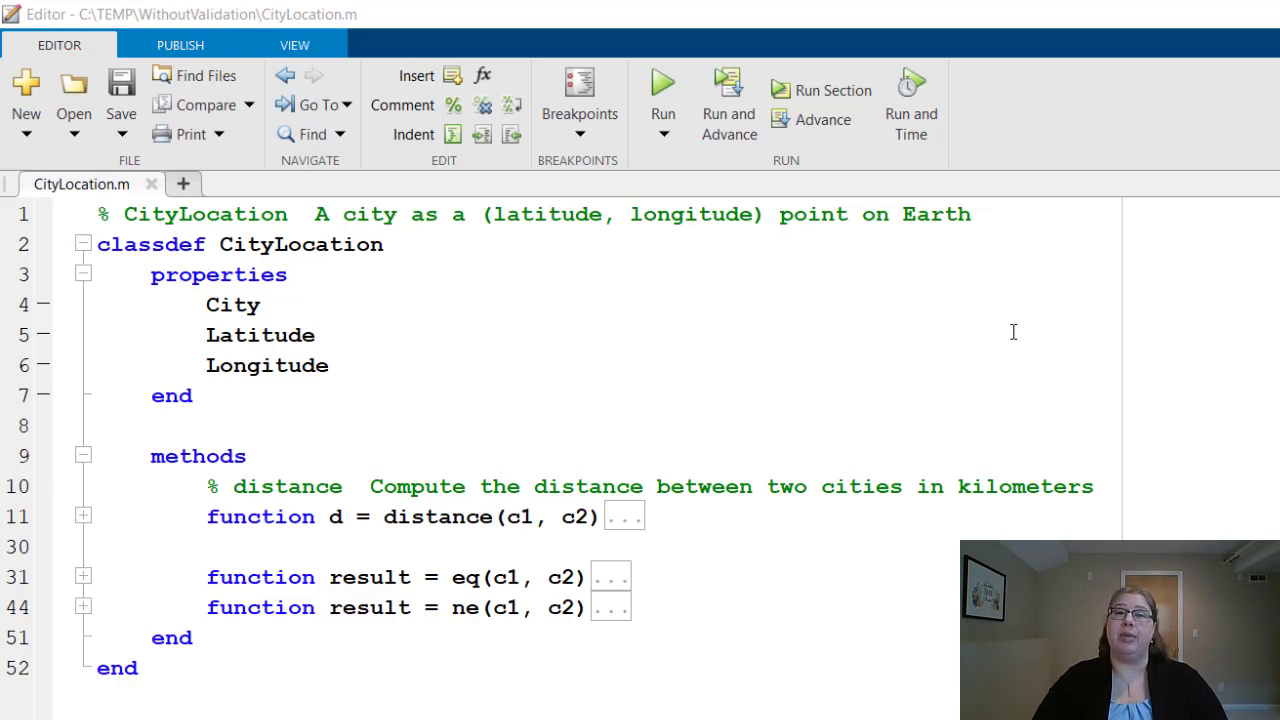
Step: Declare the City property on line 4 as a (1,1) string
left_click(278, 304)
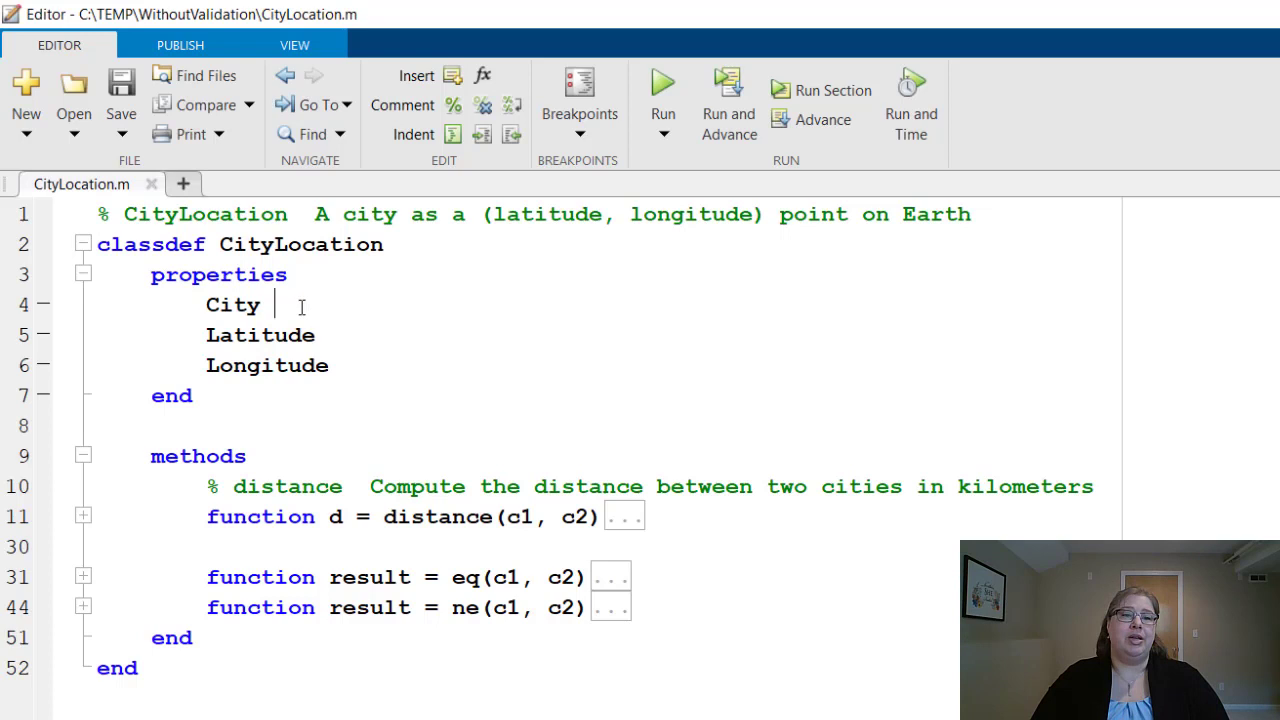
type("(")
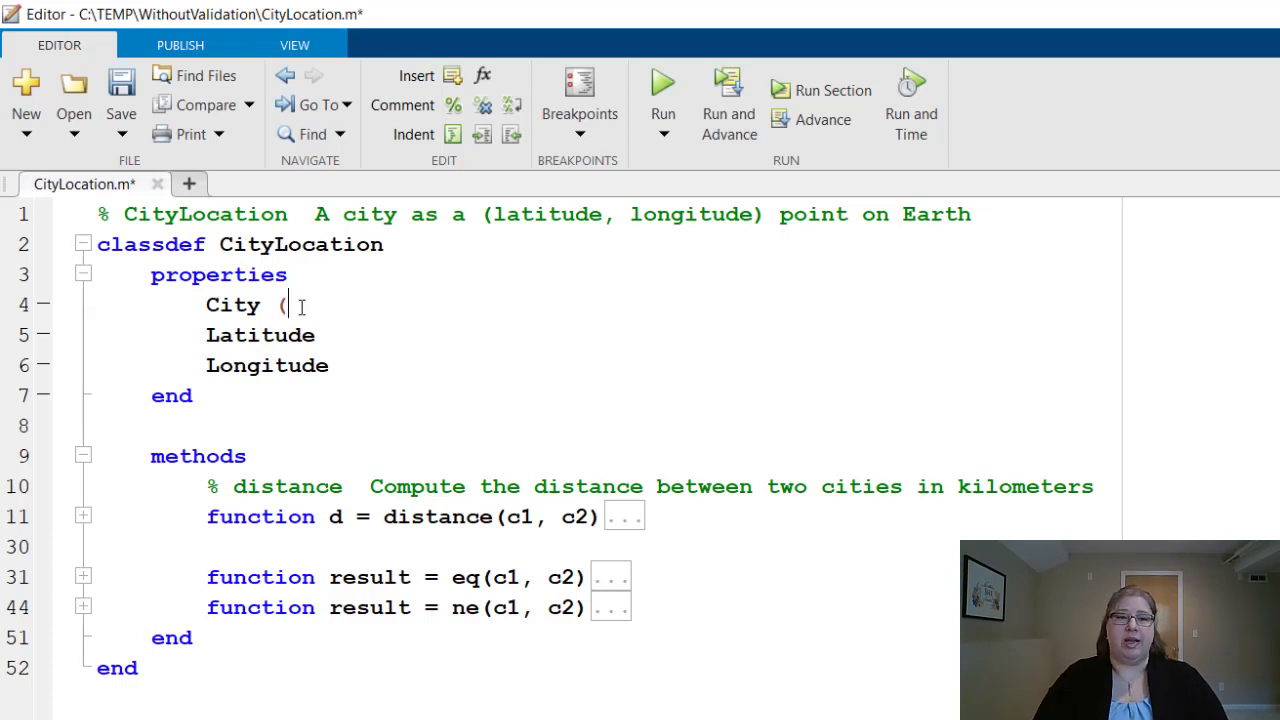
type("1,1) strin")
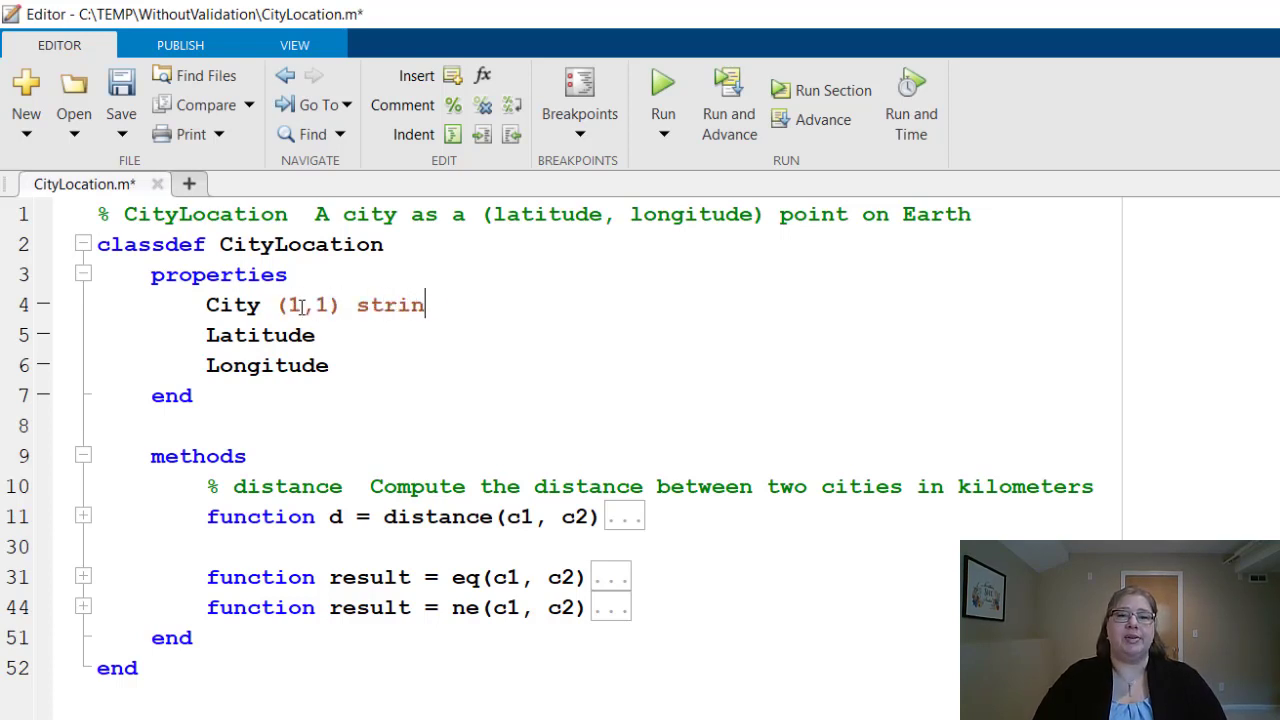
type("g")
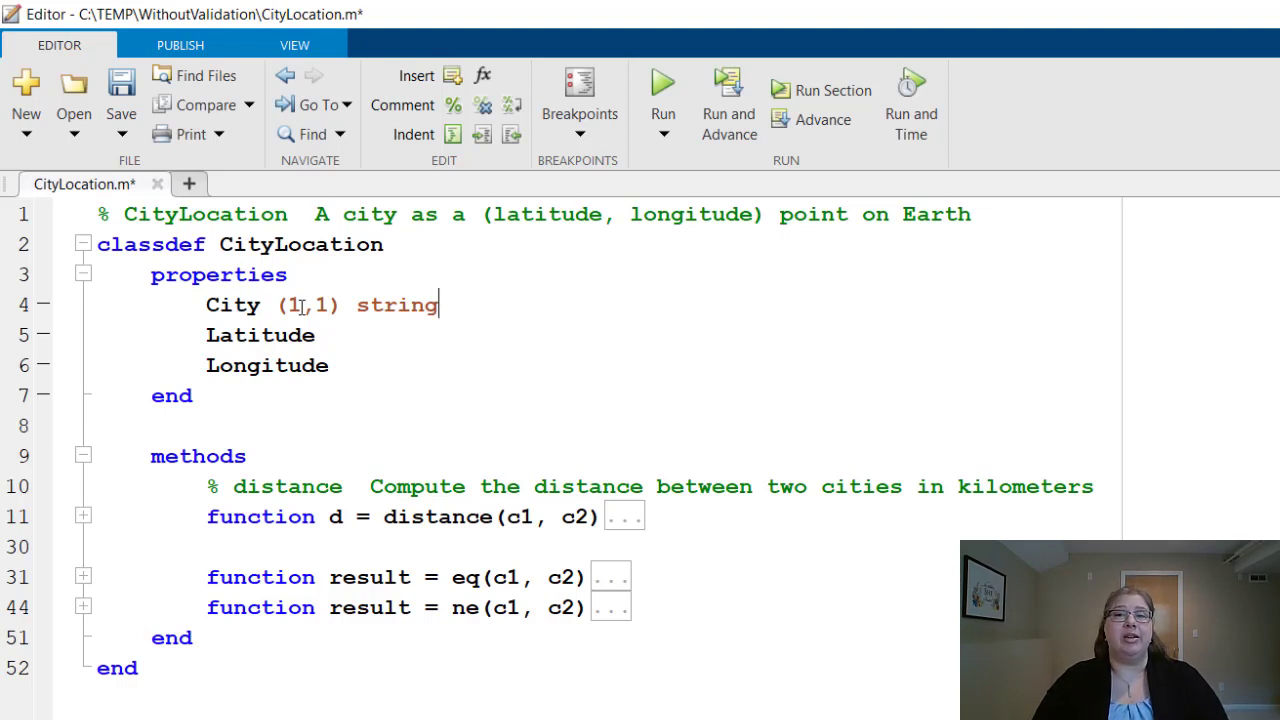
mouse_move(369, 360)
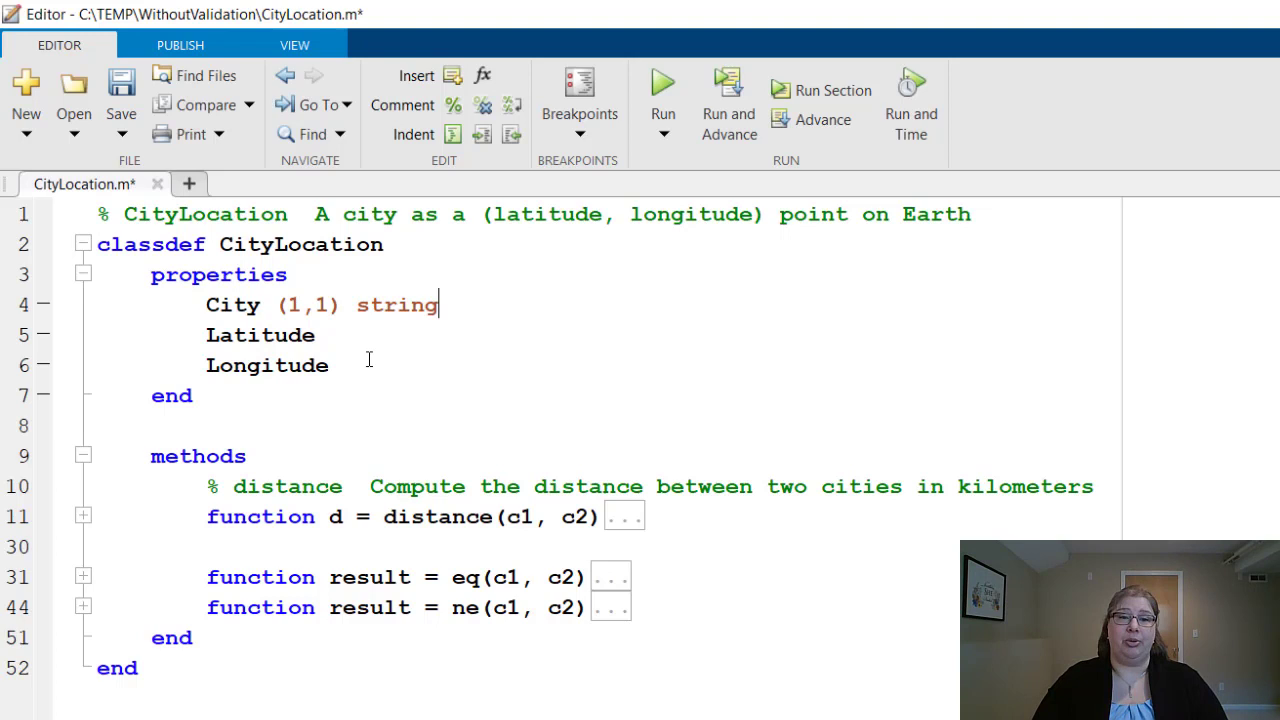
Step: Declare Latitude as (1,1) double and start a {mustBe validator, browsing autocomplete suggestions
left_click(340, 335)
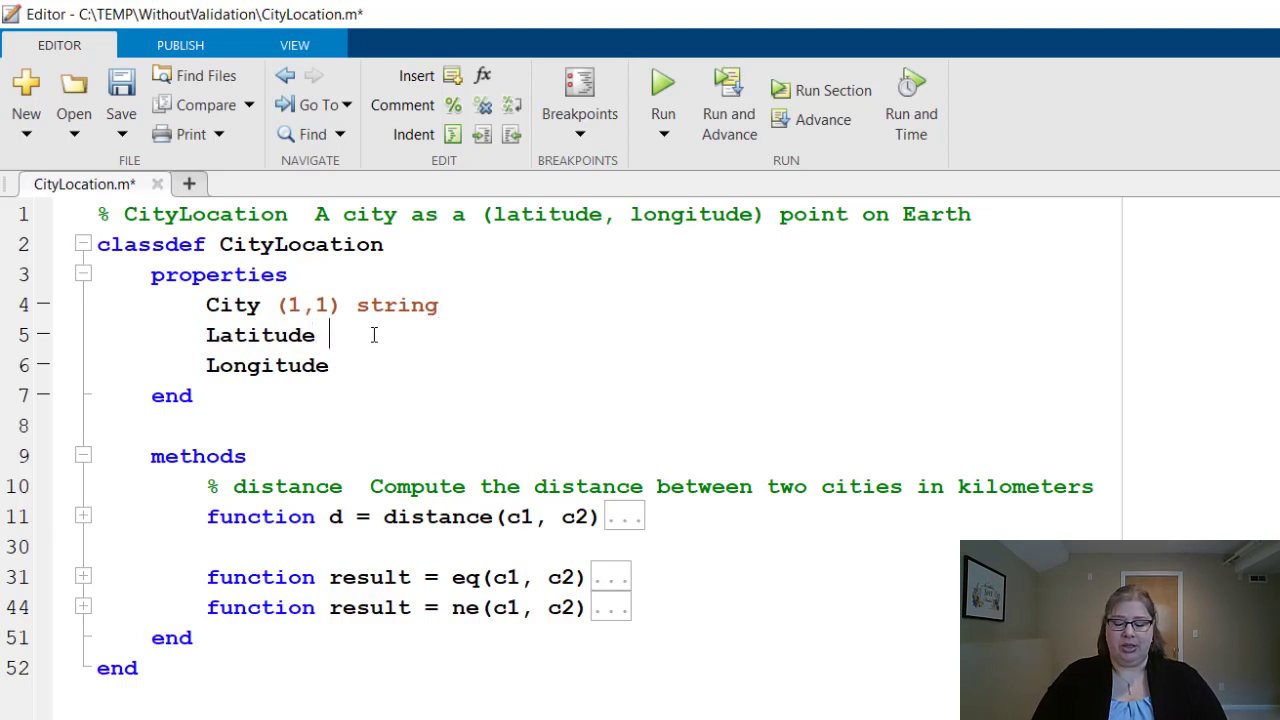
type("(1,1)")
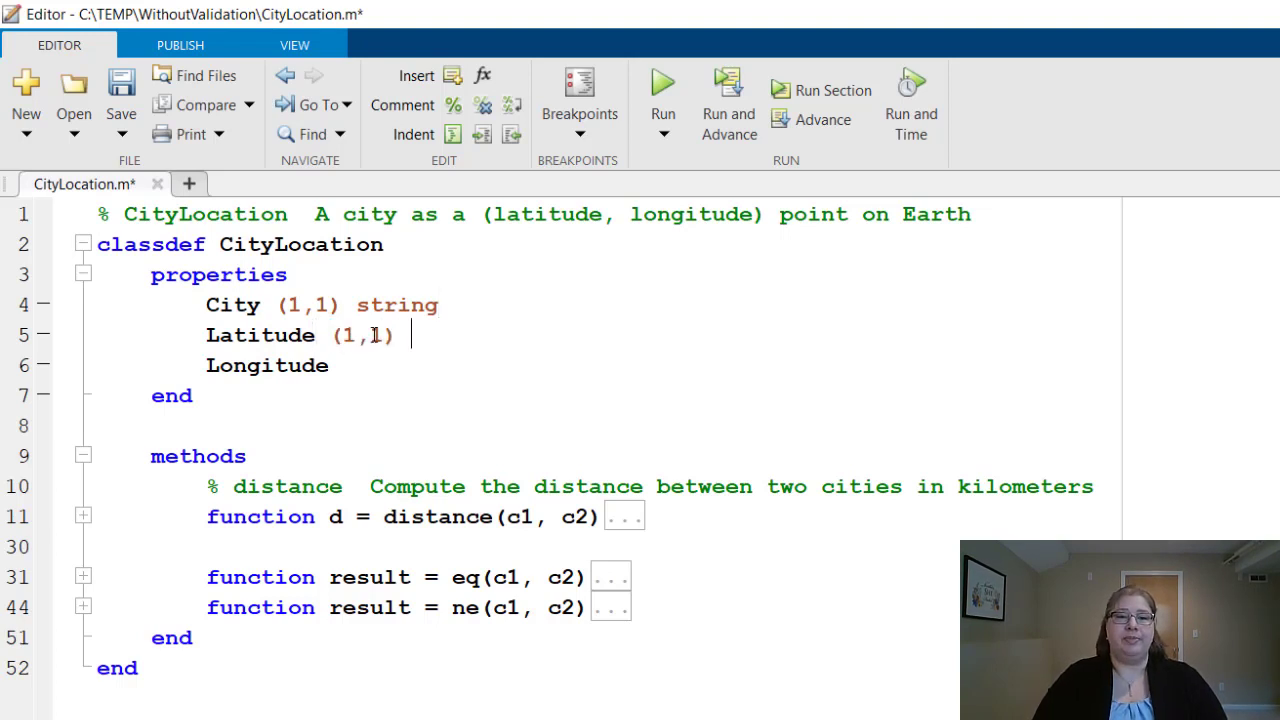
type("doub")
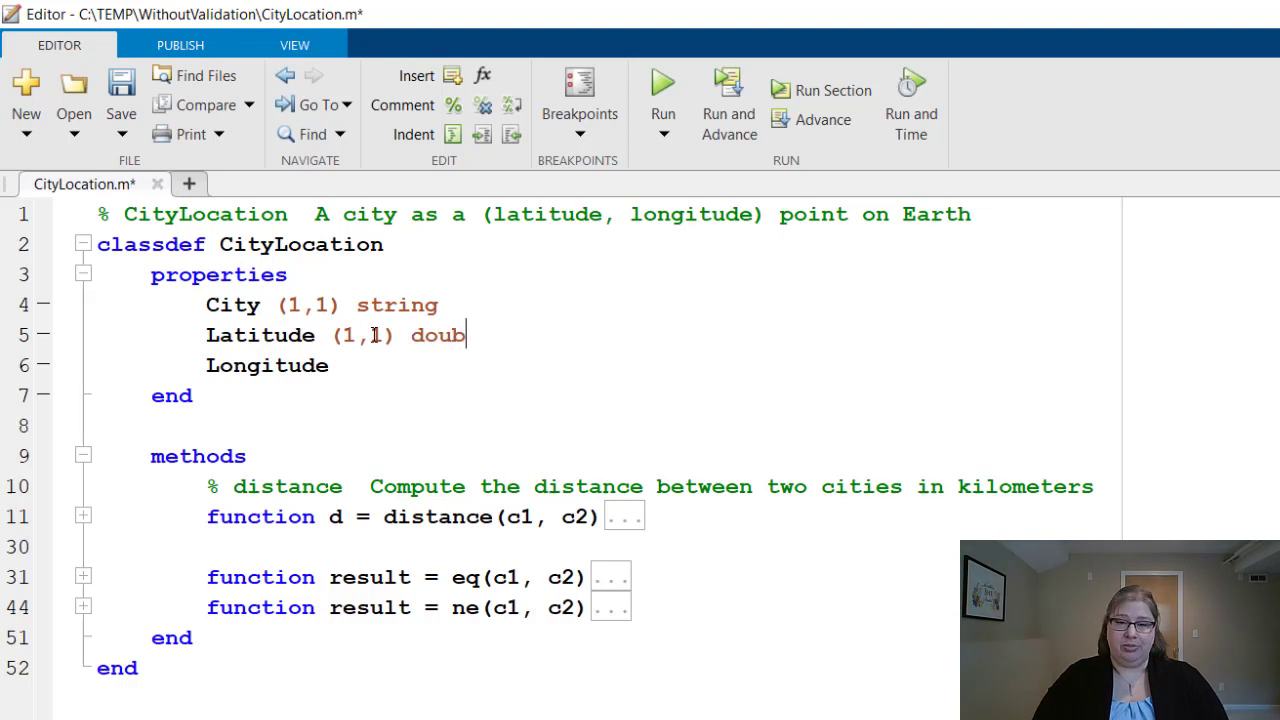
type("le")
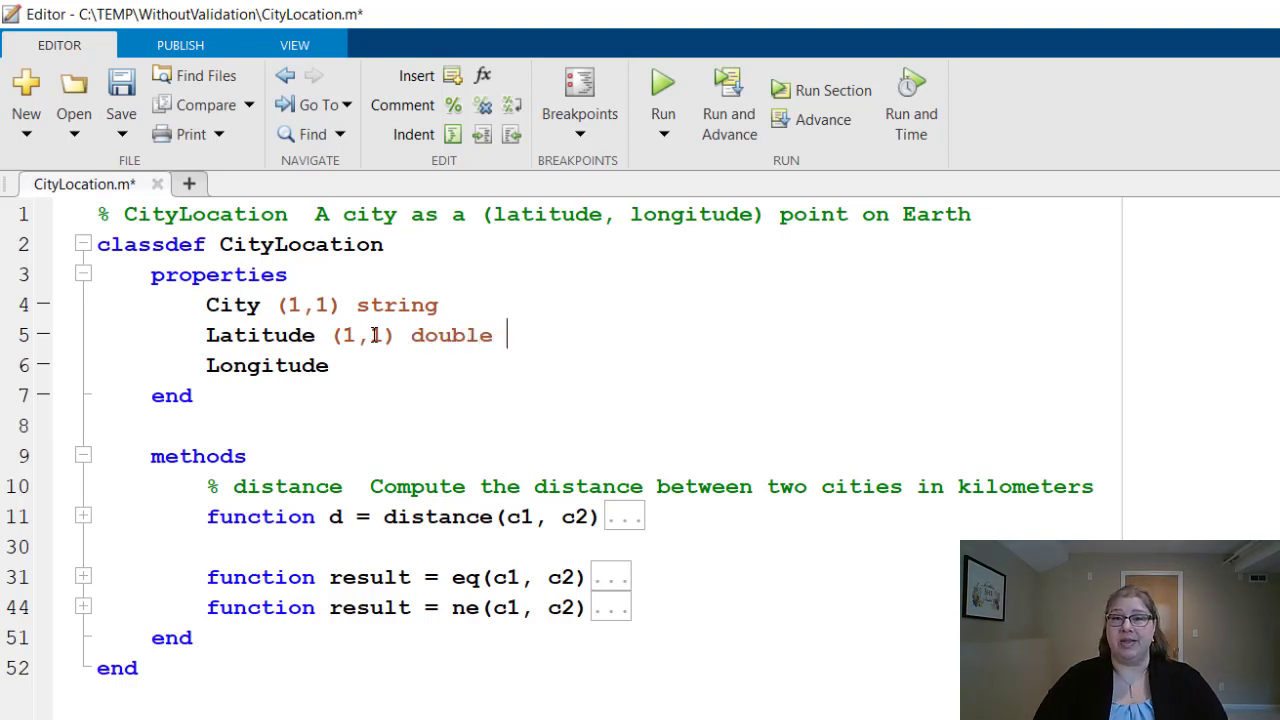
type("{")
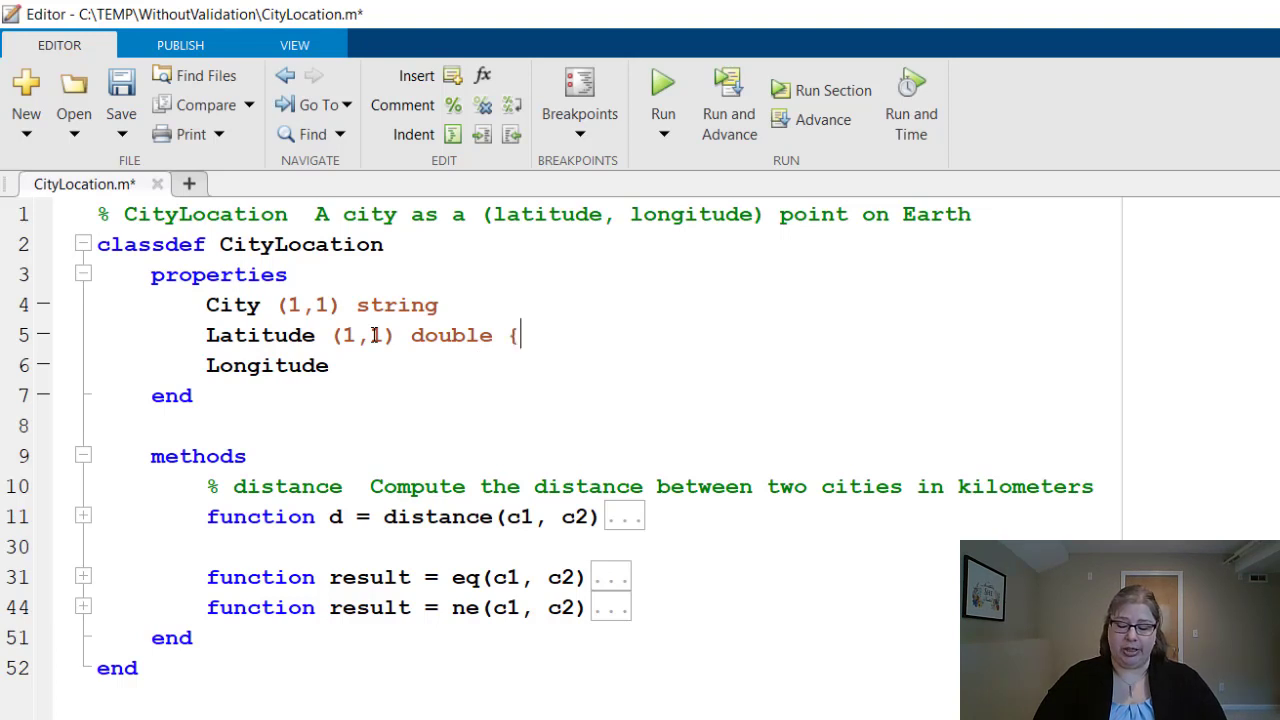
type("mustB")
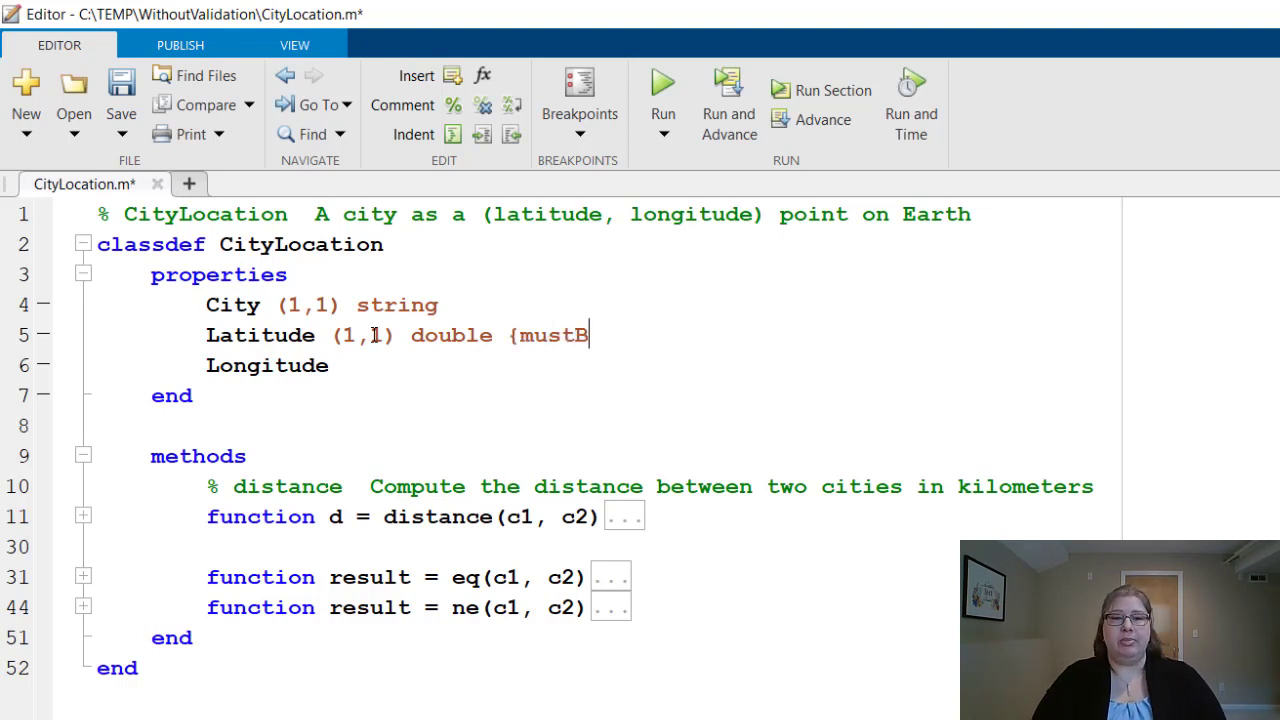
type("e")
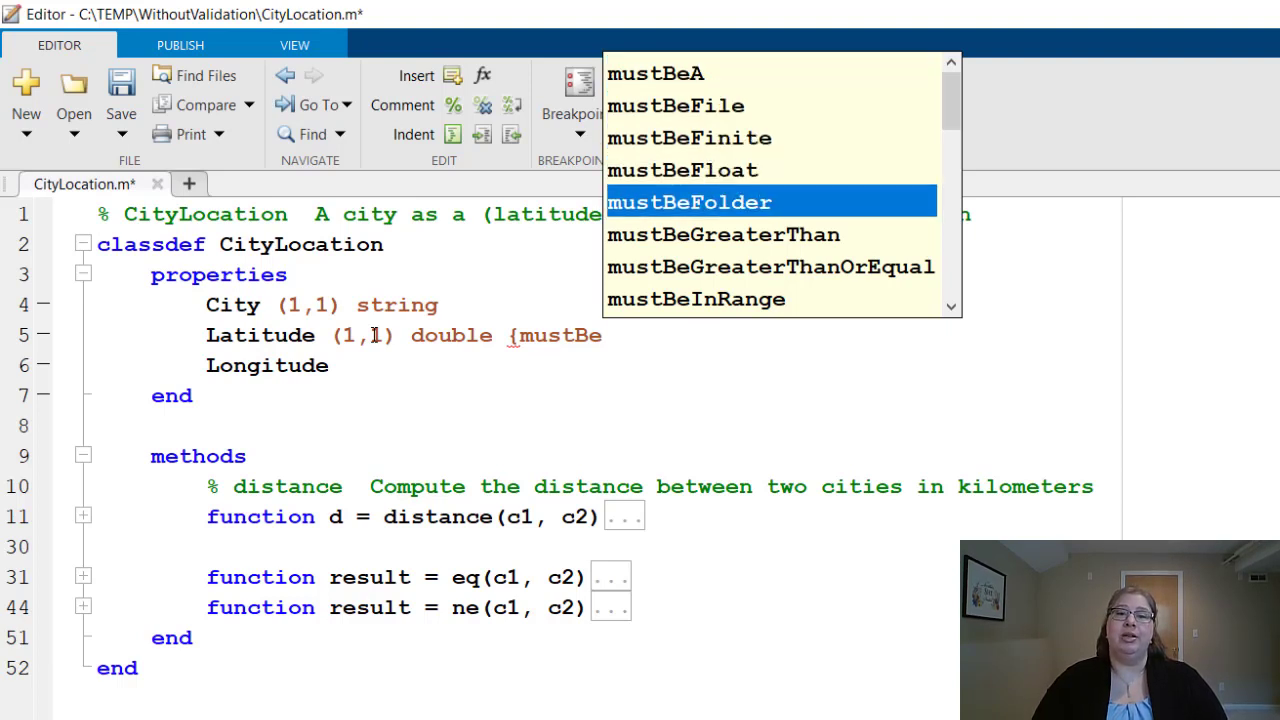
mouse_move(696, 298)
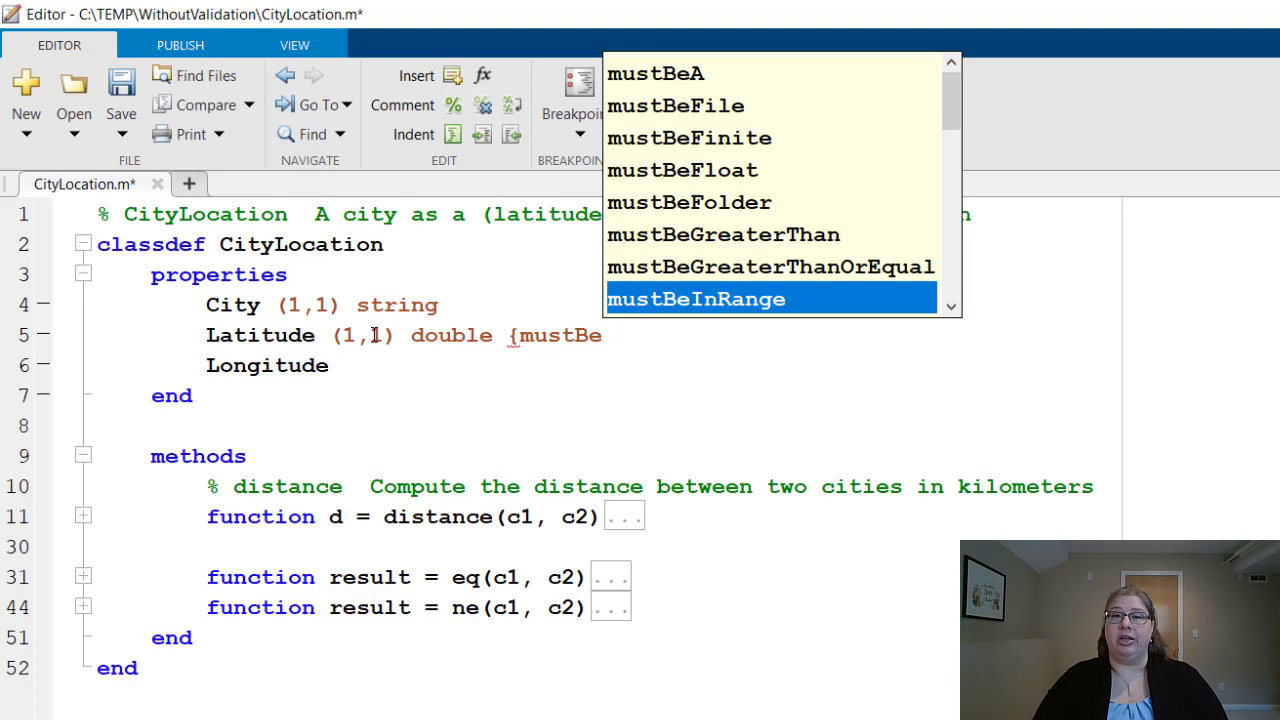
Step: Complete the Latitude validator as {mustBeInRange(Latitude, -90, 90)}
left_click(697, 299)
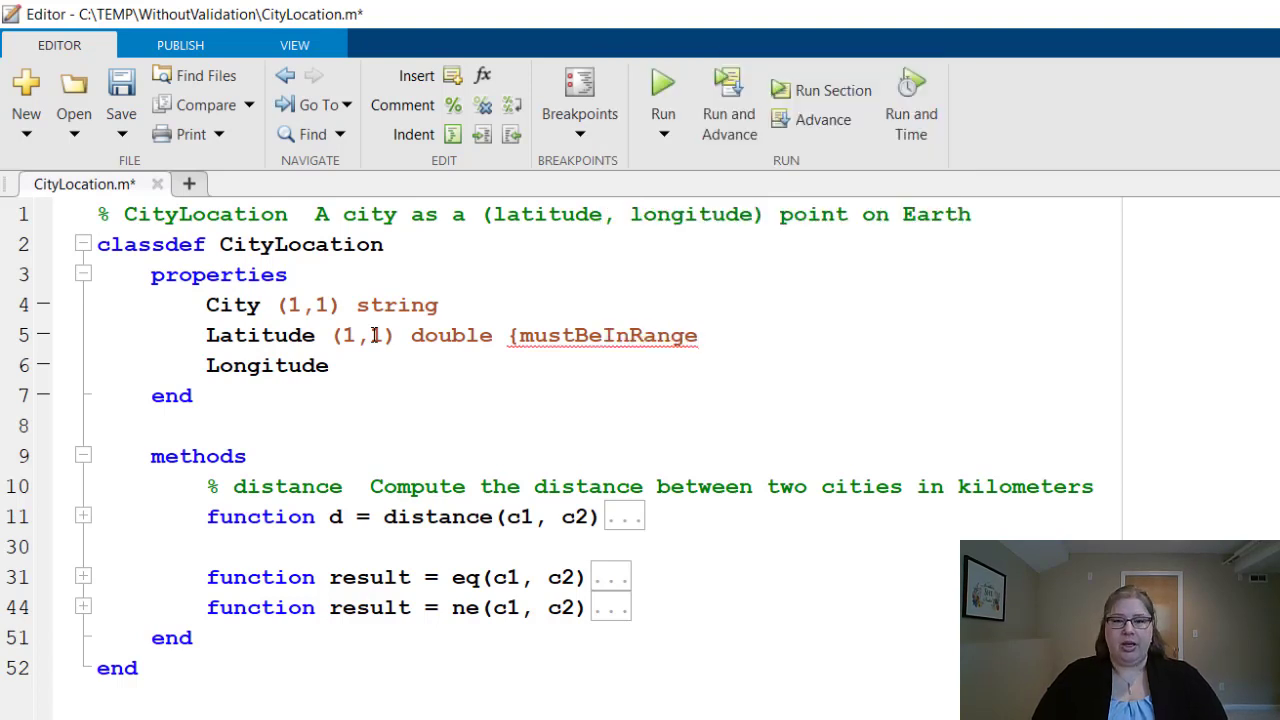
type("(Lat")
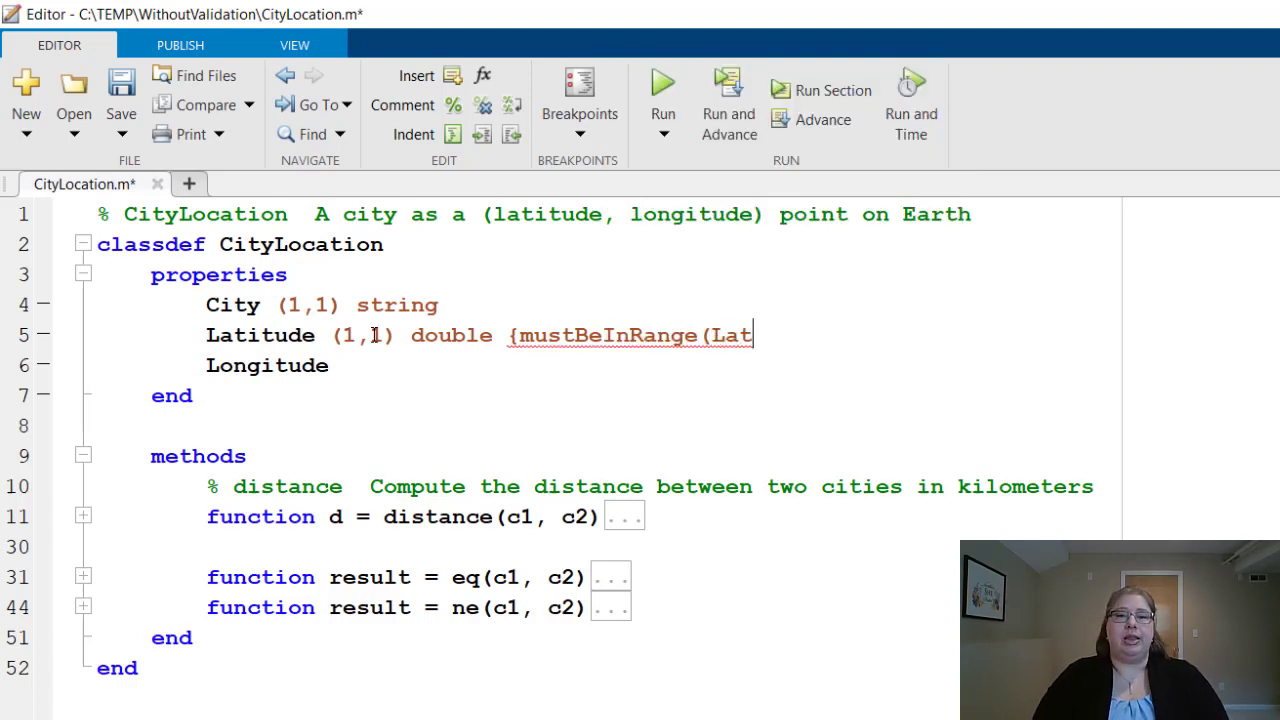
type("itude")
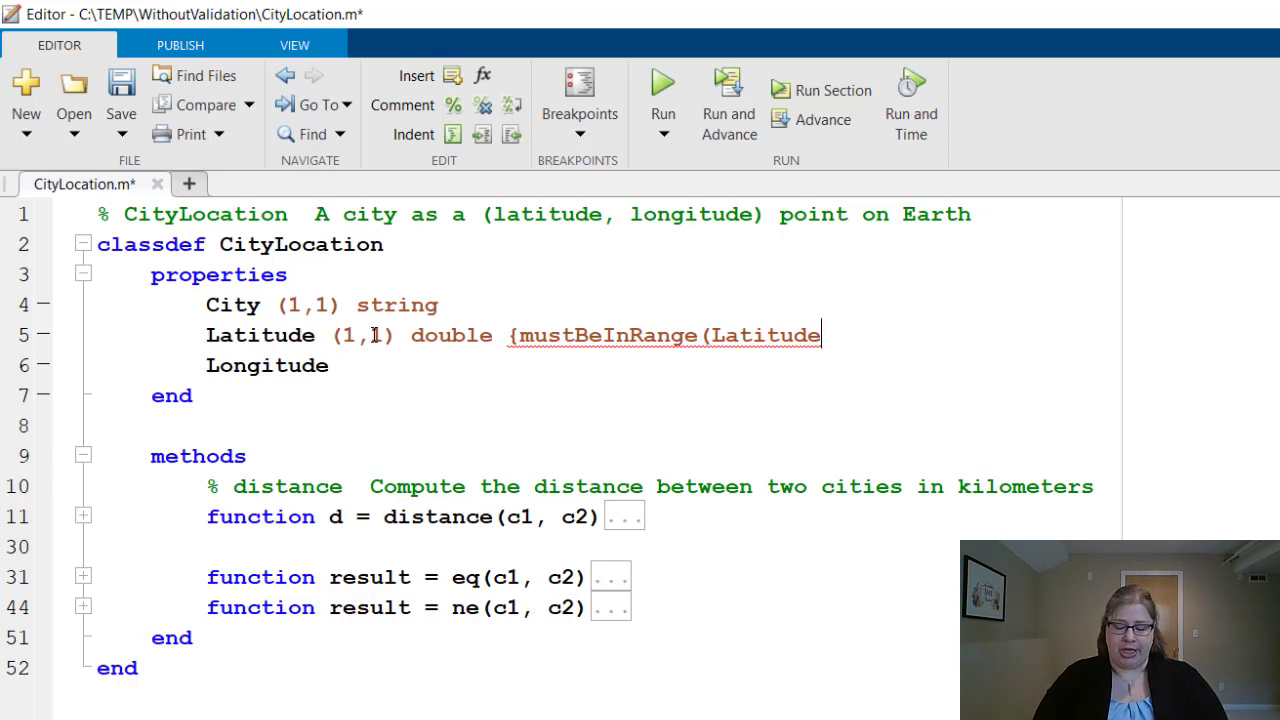
type(", -90")
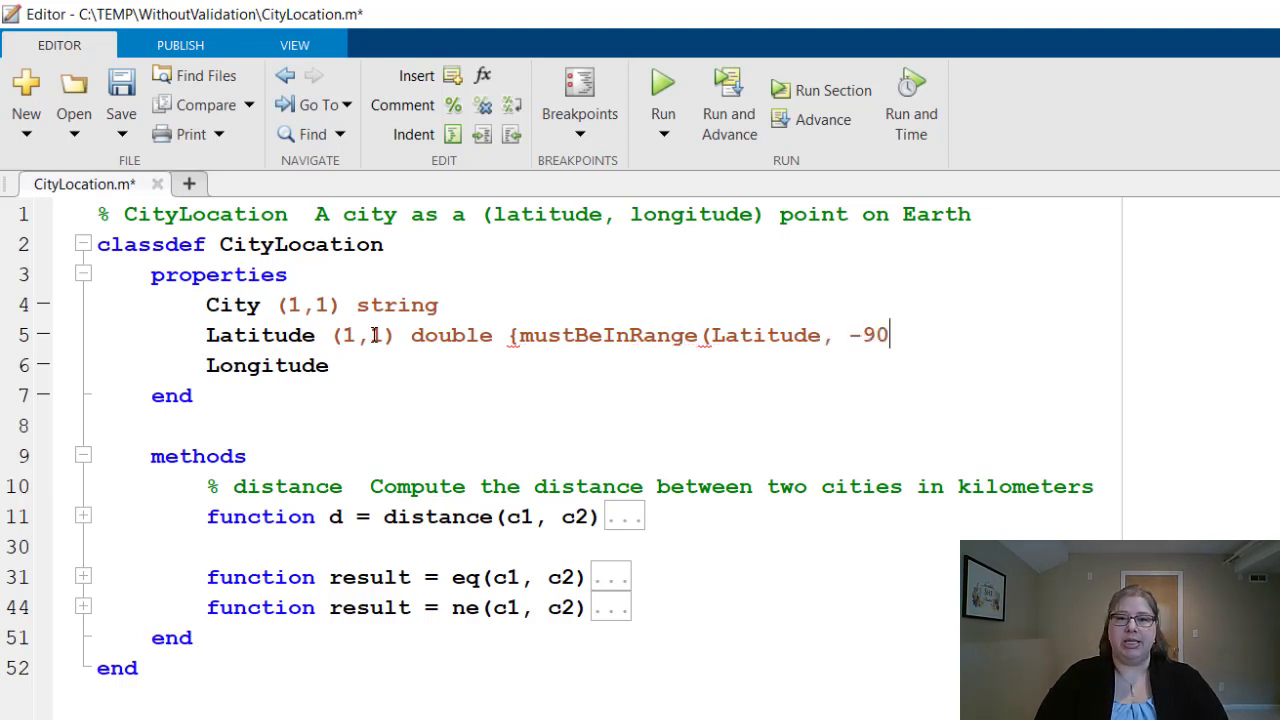
type(", 90)")
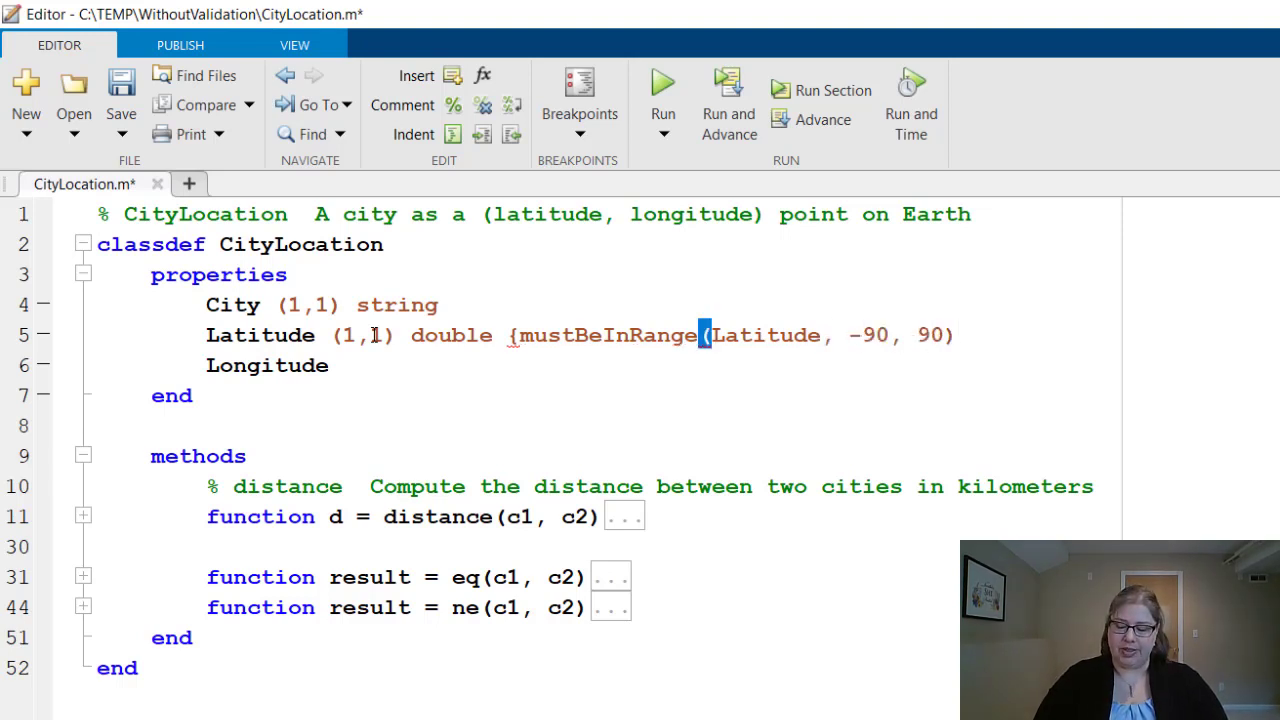
type("}")
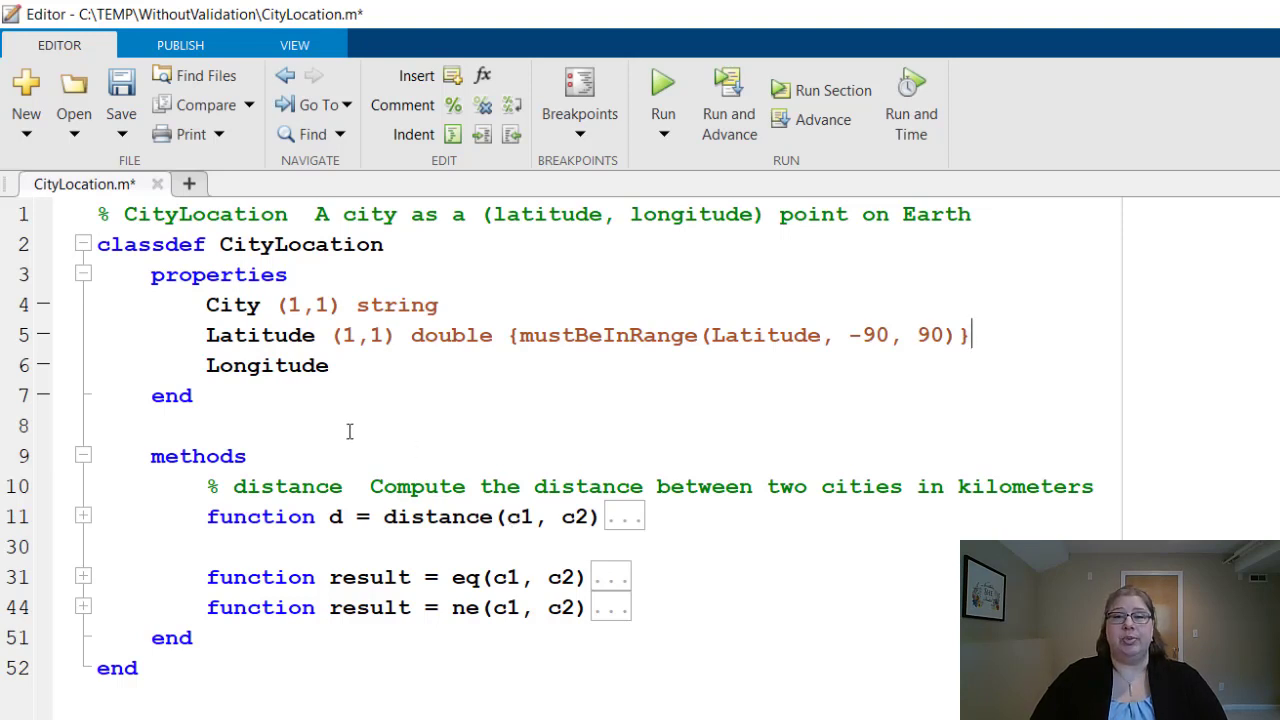
Step: Declare Longitude as (1,1) double {mustBeInRange(Longitude, -180, 180)}
type("(1,1) d")
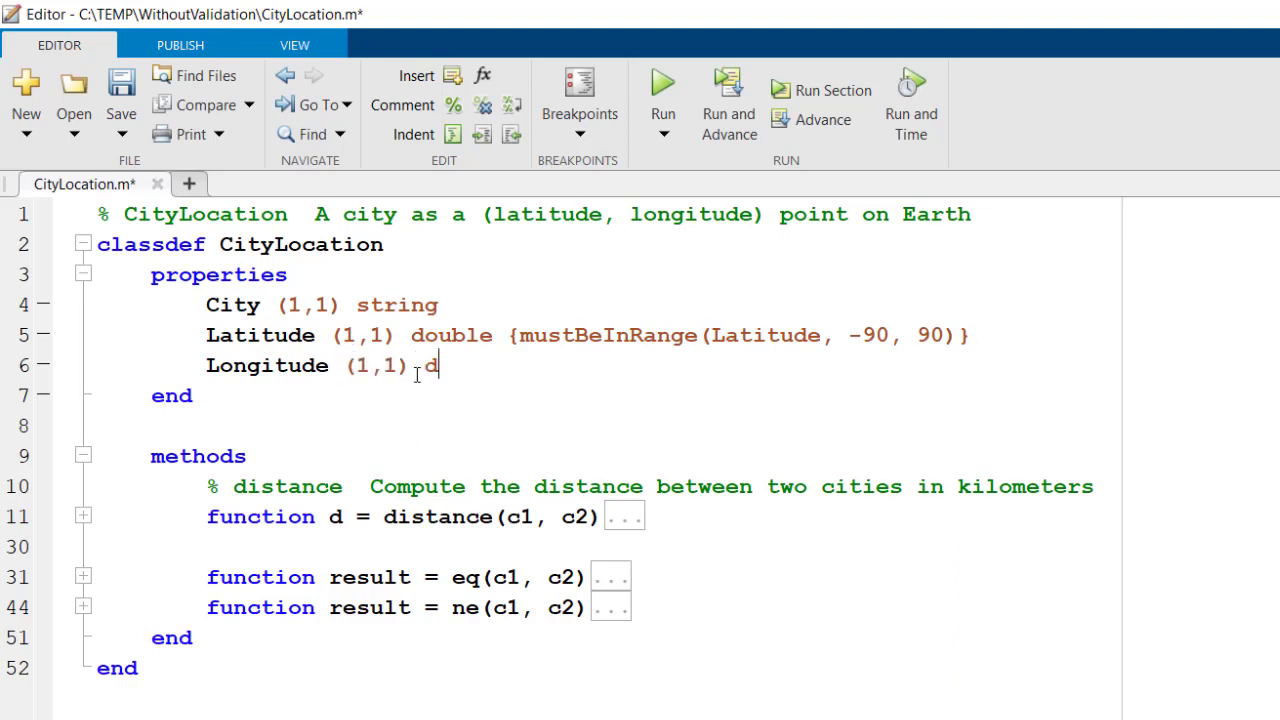
type("ouble {mustBeInRange(Longitude, -180, 180)}")
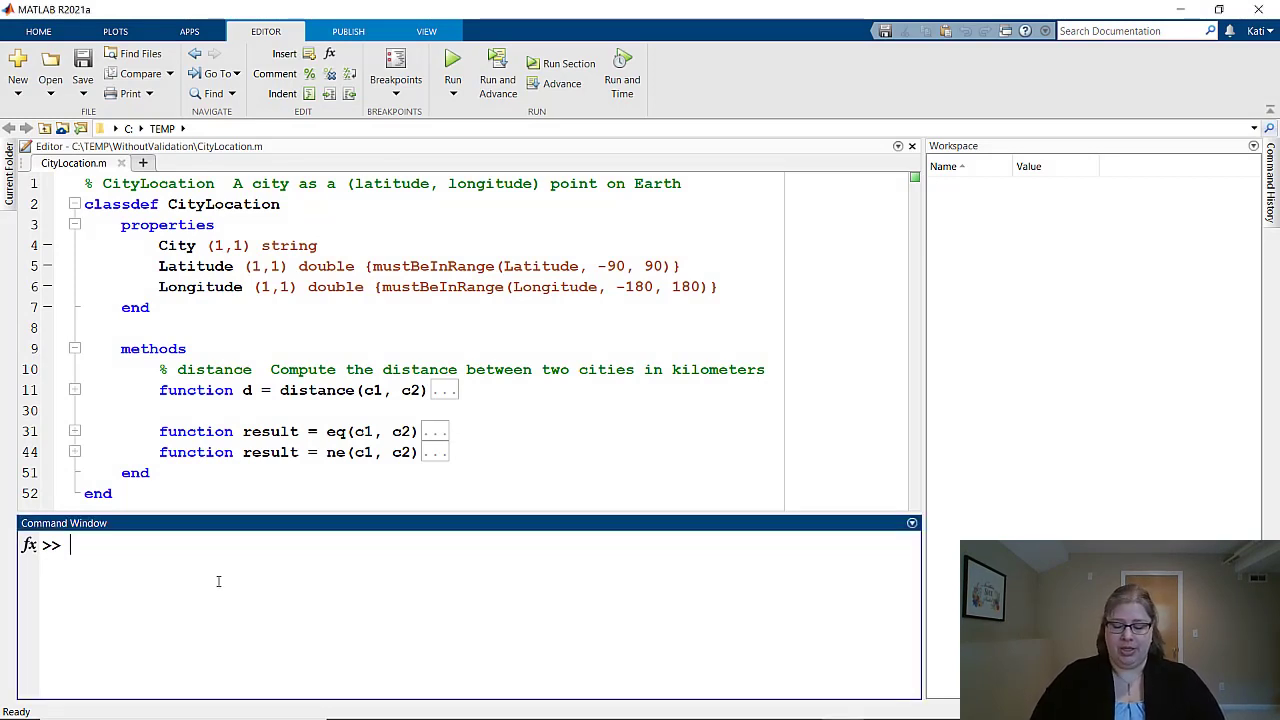
Step: Create L = CityLocation and set L.City to 'Natick' in the Command Window
type("L = CityLocat")
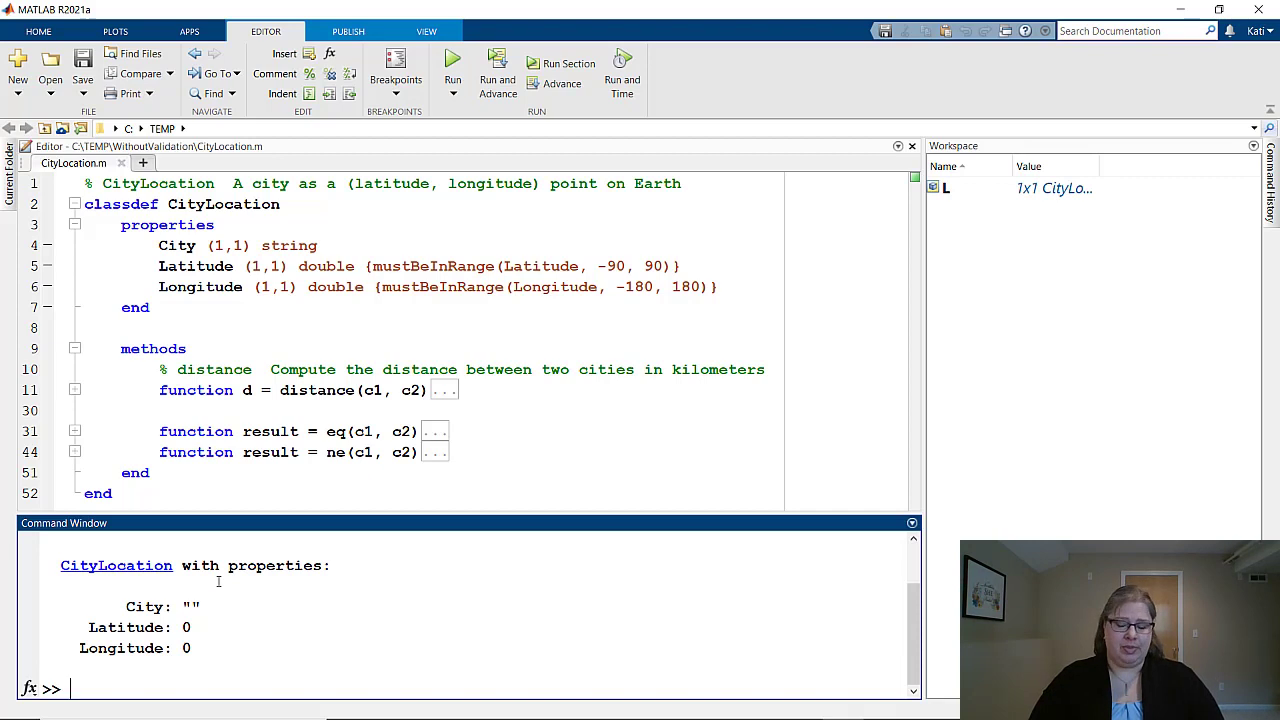
type("L.City = '")
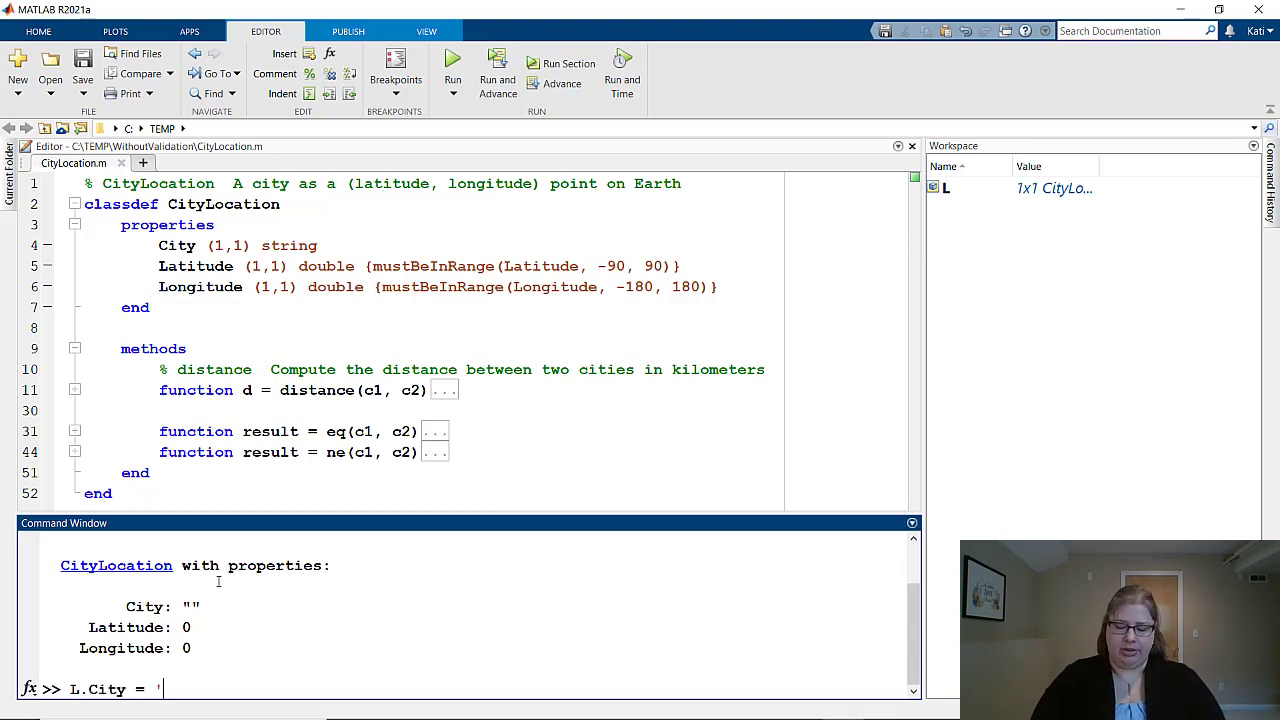
type("Natick'")
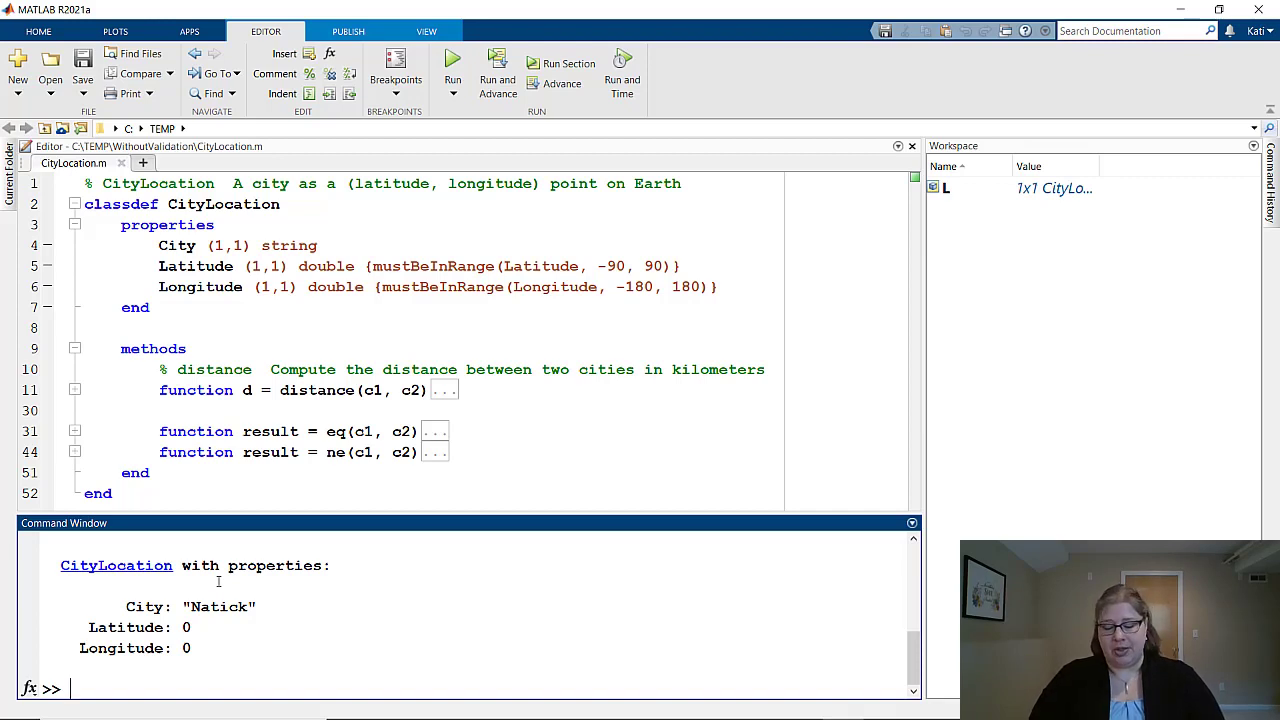
Step: Set L.Latitude to 43
type("L.L")
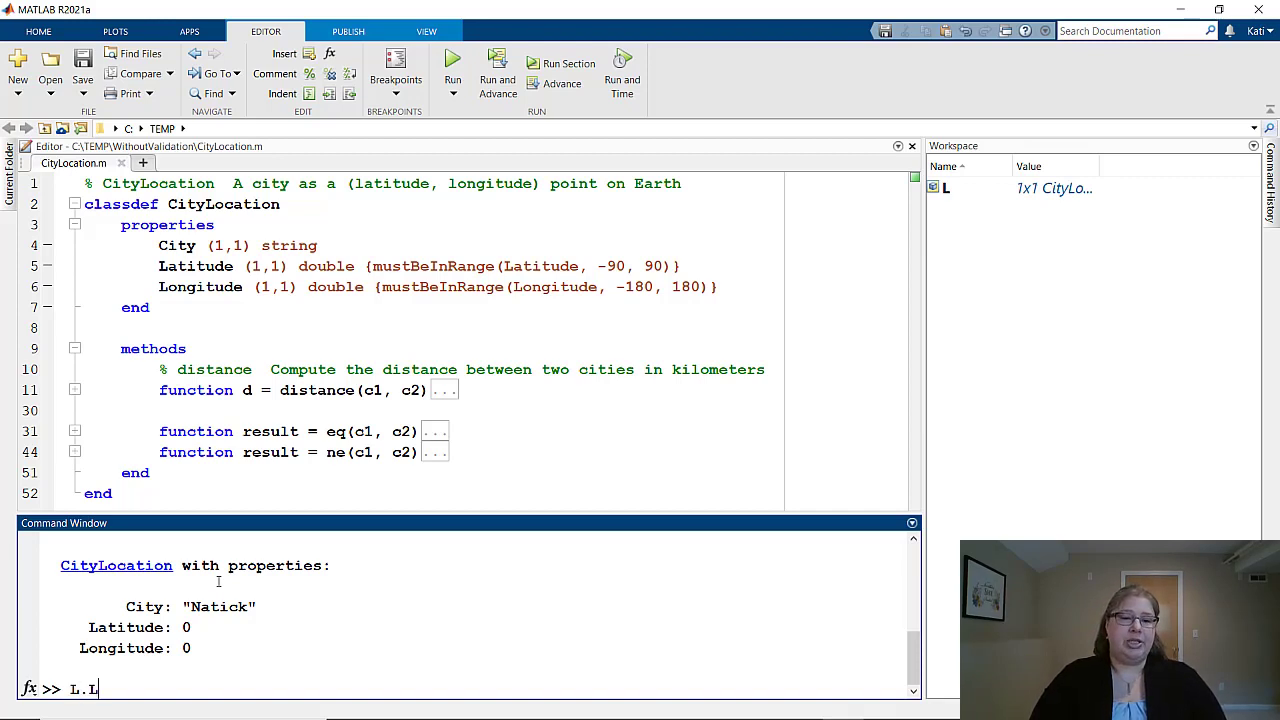
type("atitude")
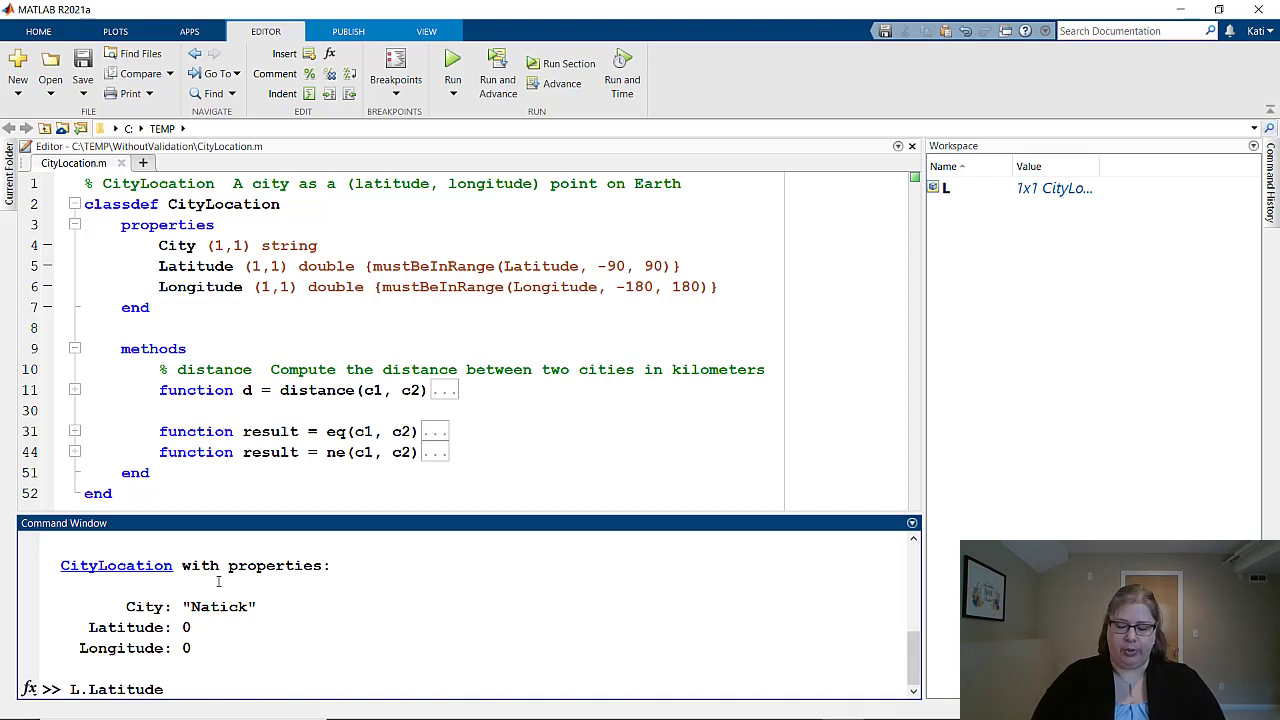
type("= 43;")
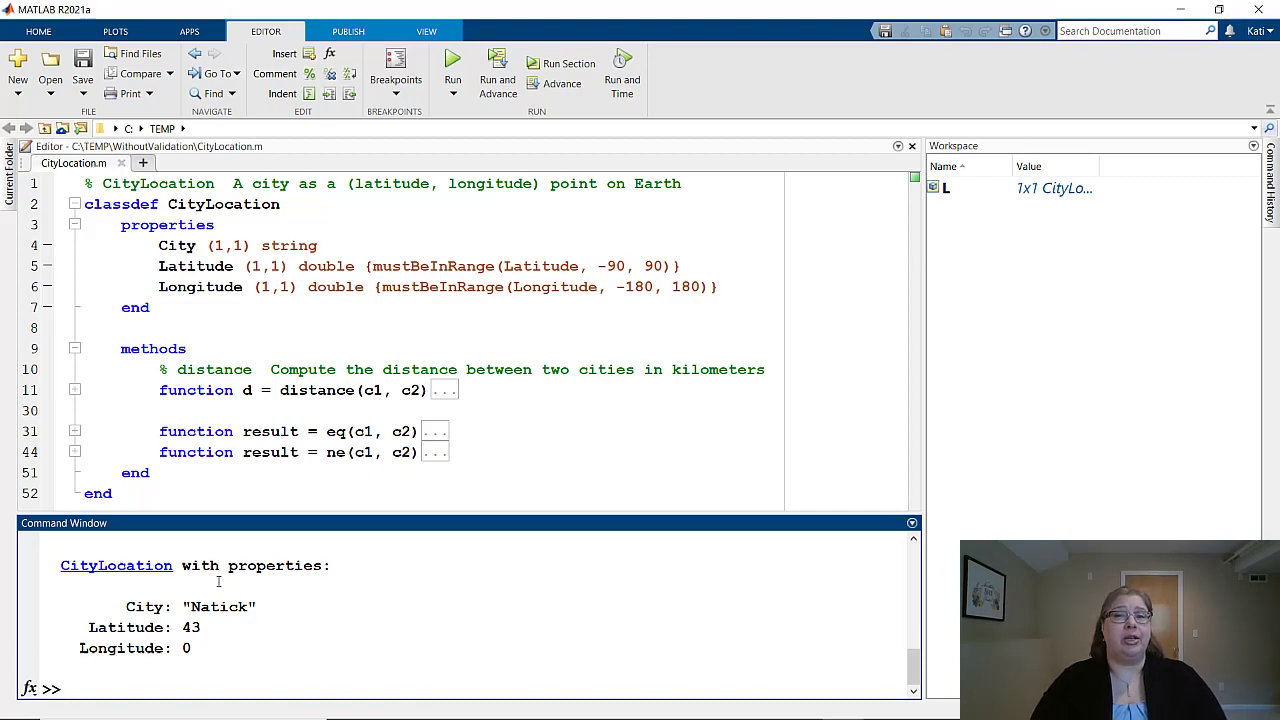
Step: Try L.Longitude = 288 to trigger the range validation error
type("L")
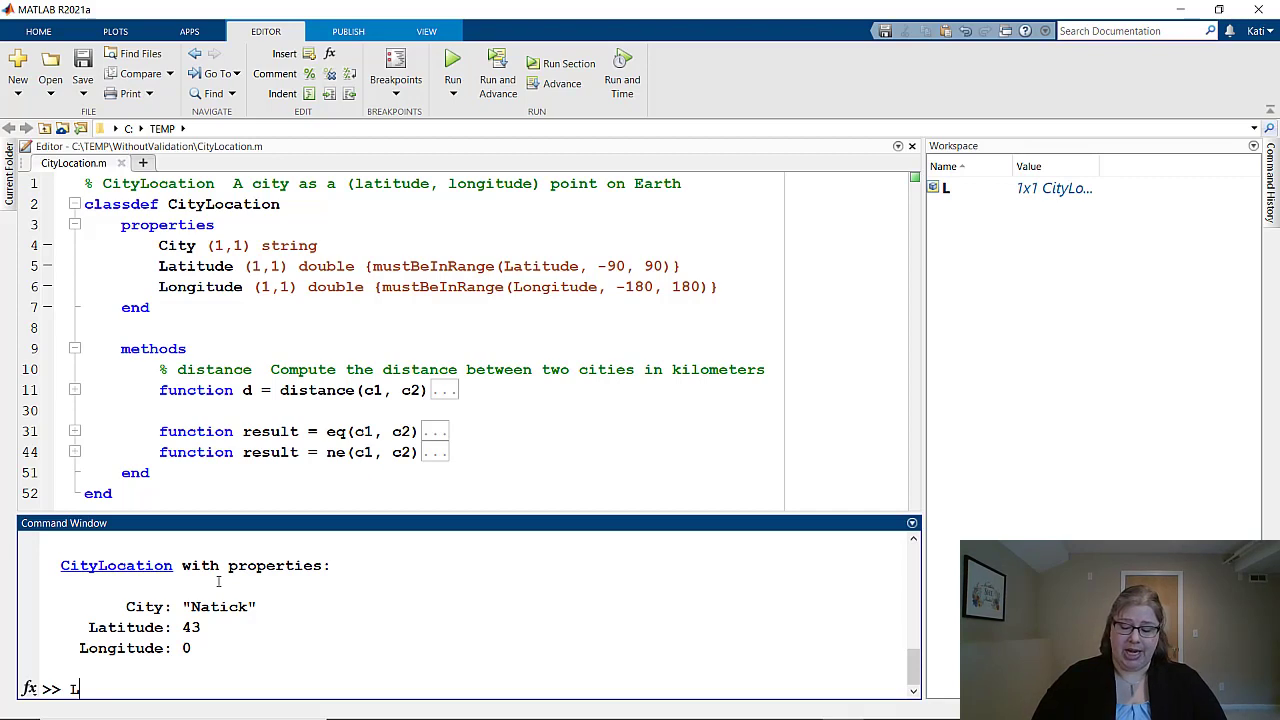
type(".Longitude")
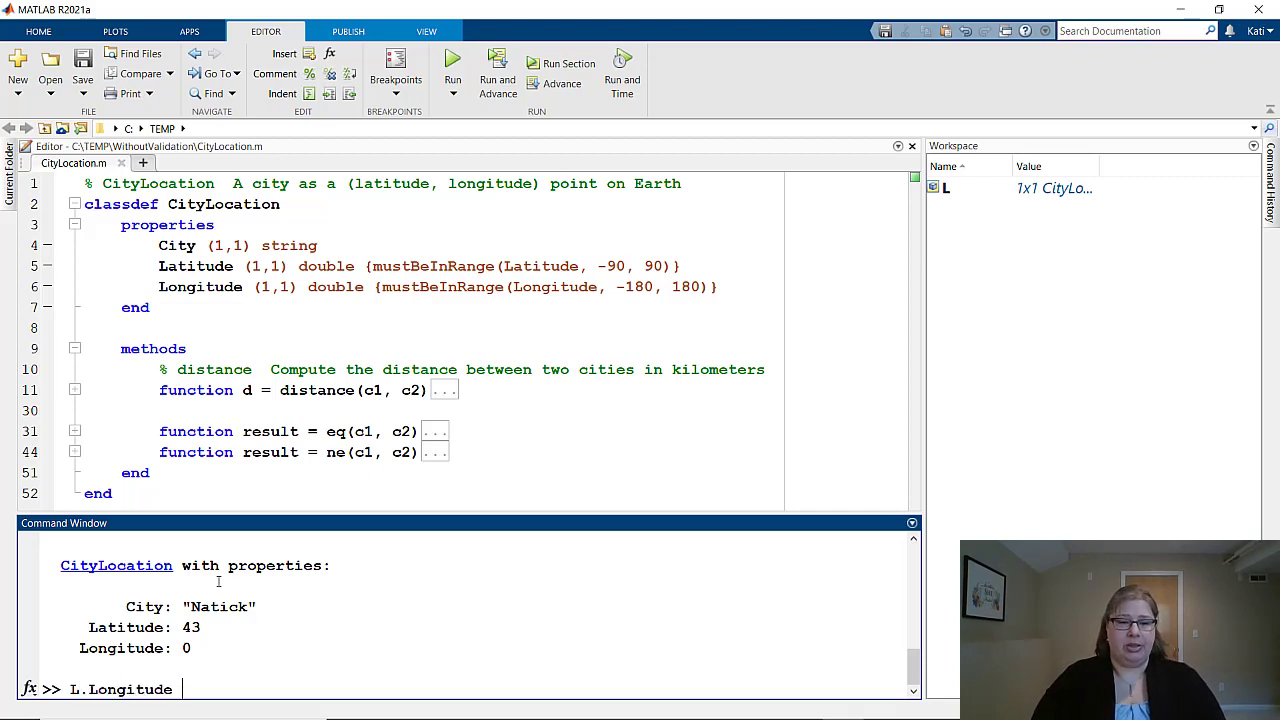
type("= 288")
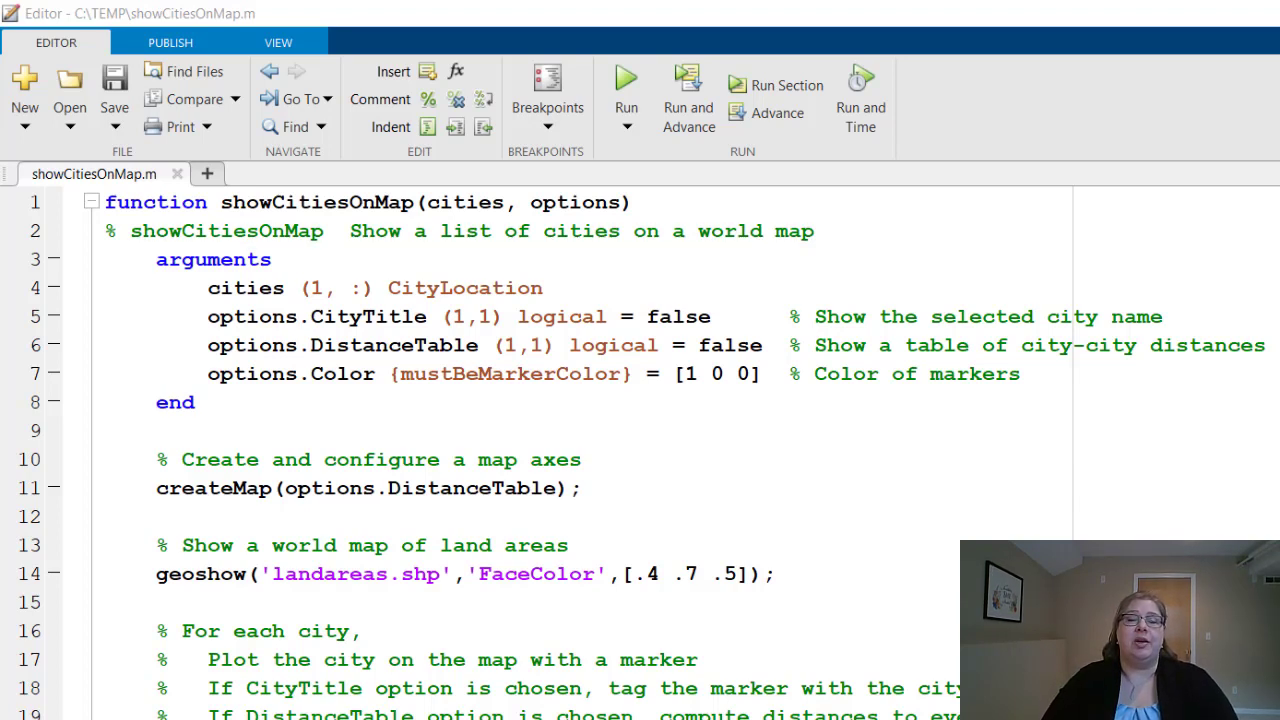
Step: Open showCitiesOnMap.m in the Editor to review its arguments block
double_click(461, 202)
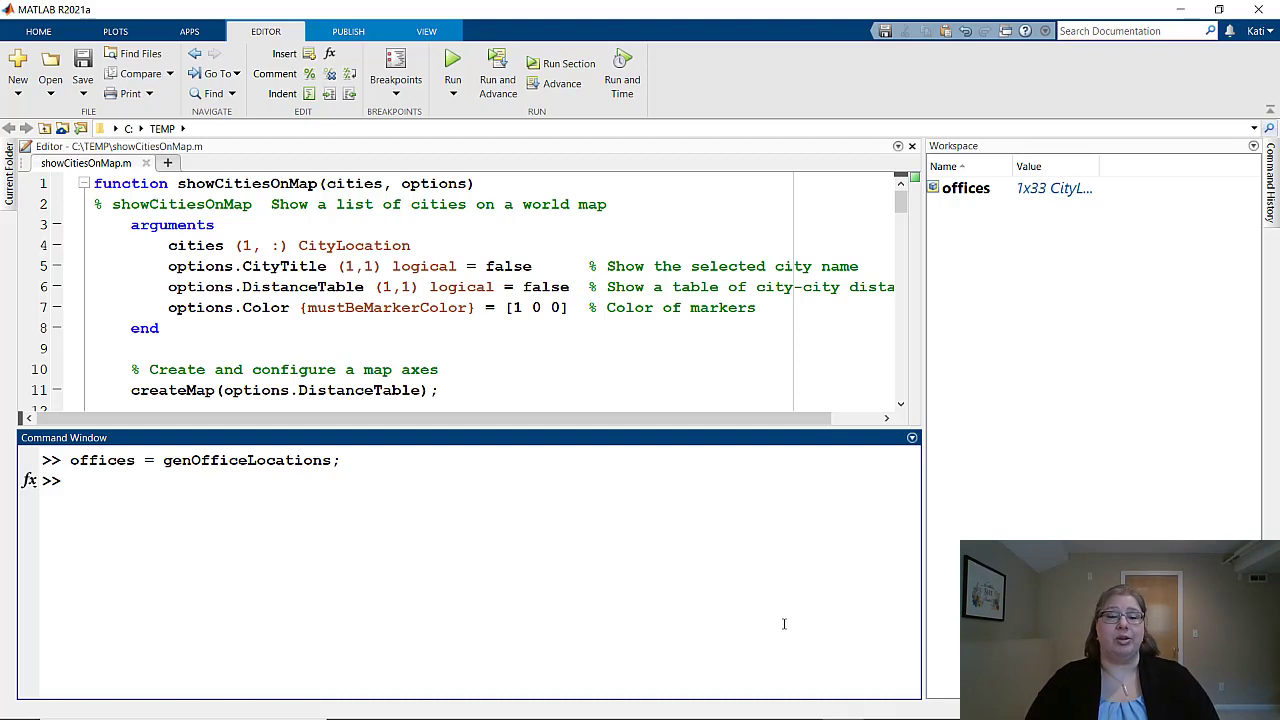
Step: Plot the offices with showCitiesOnMap(offices) and close the map figure
type("sho")
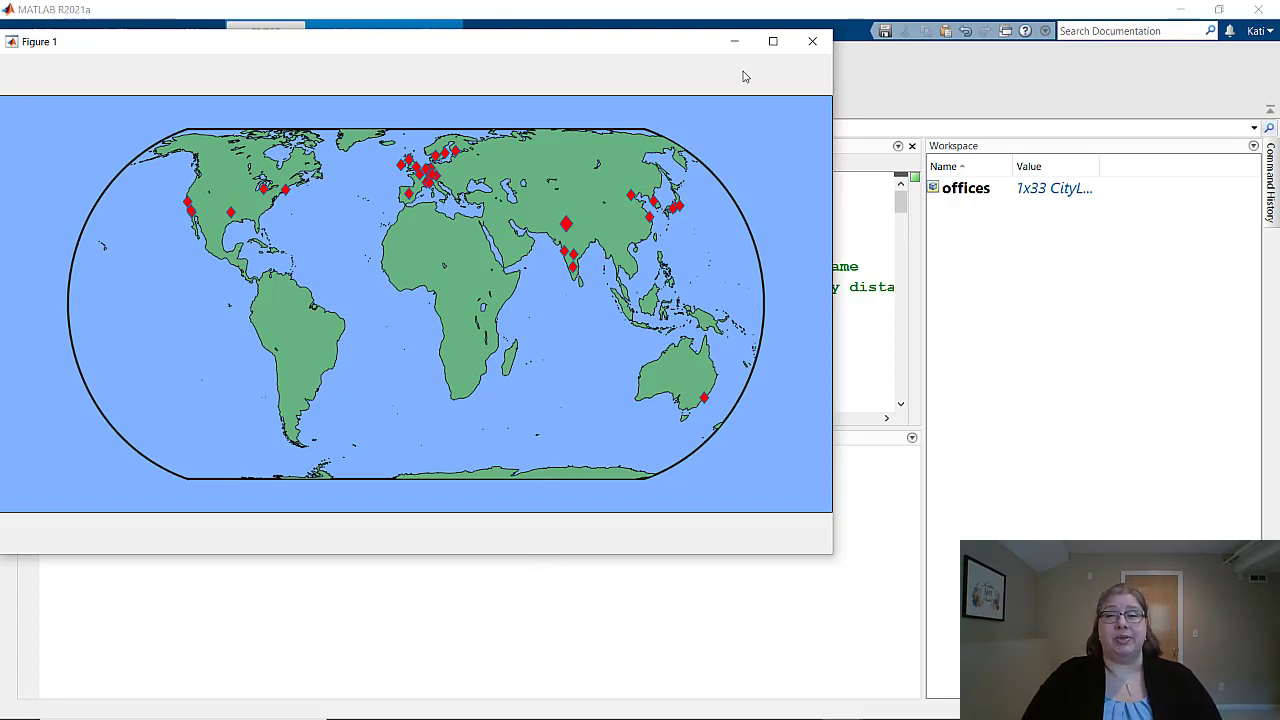
left_click(810, 40)
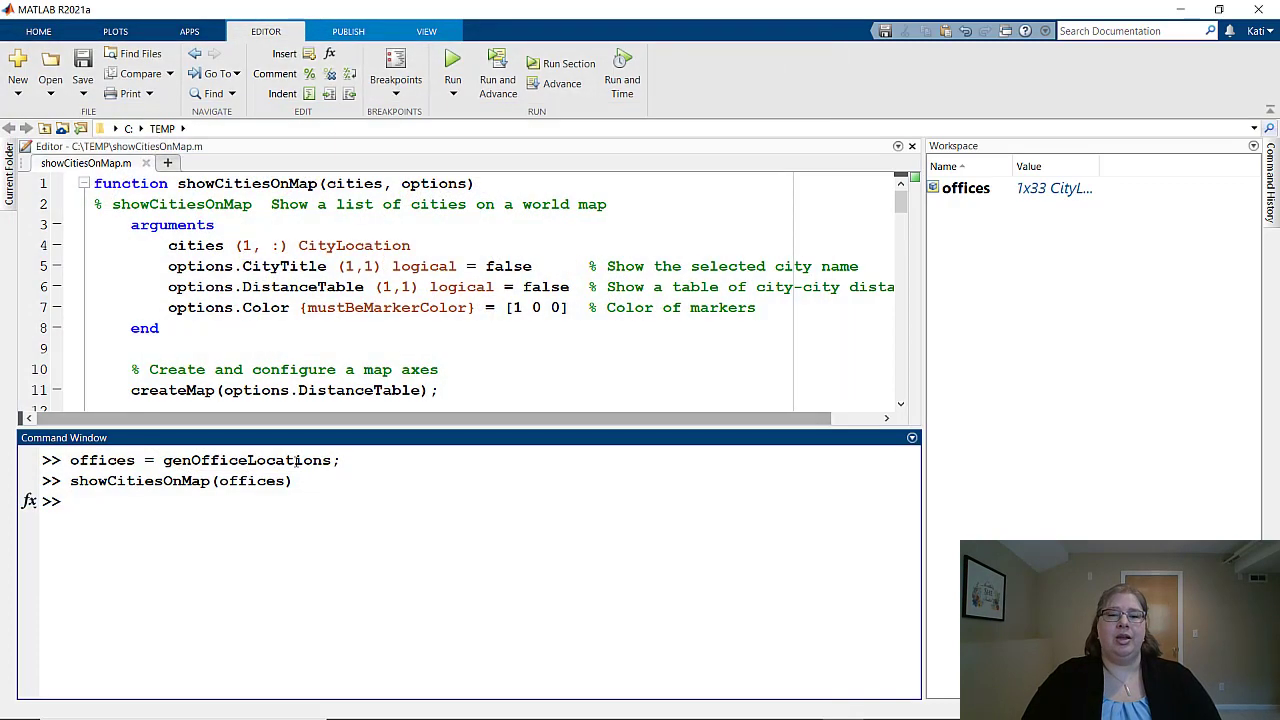
Step: Plot the transposed array with showCitiesOnMap(offices') and close the map figure
type("showCitiesOnMap(offices)")
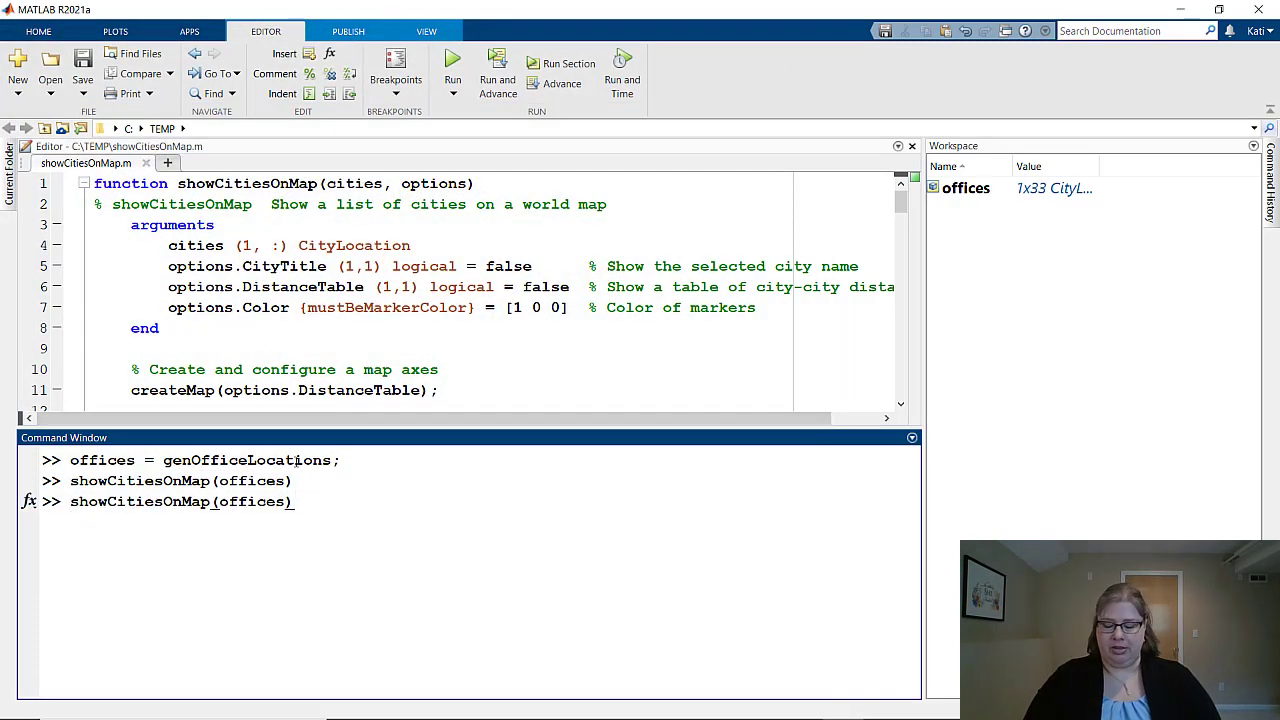
type("'")
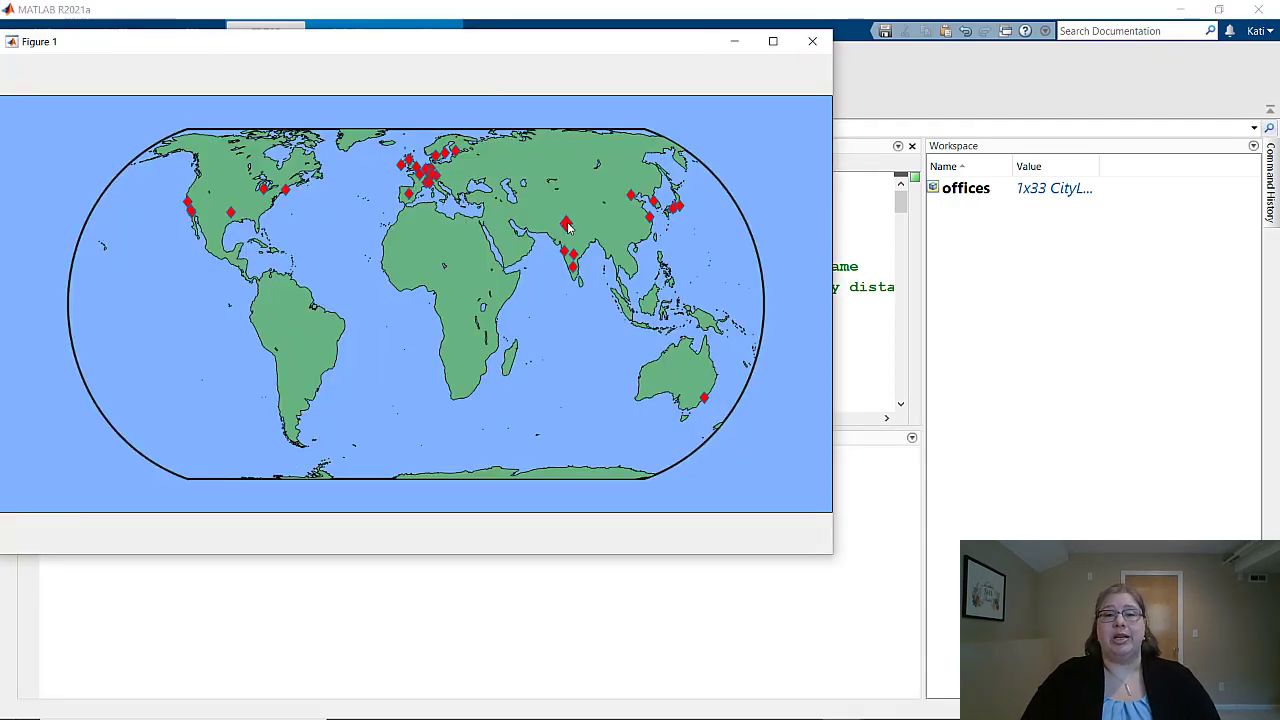
mouse_move(567, 228)
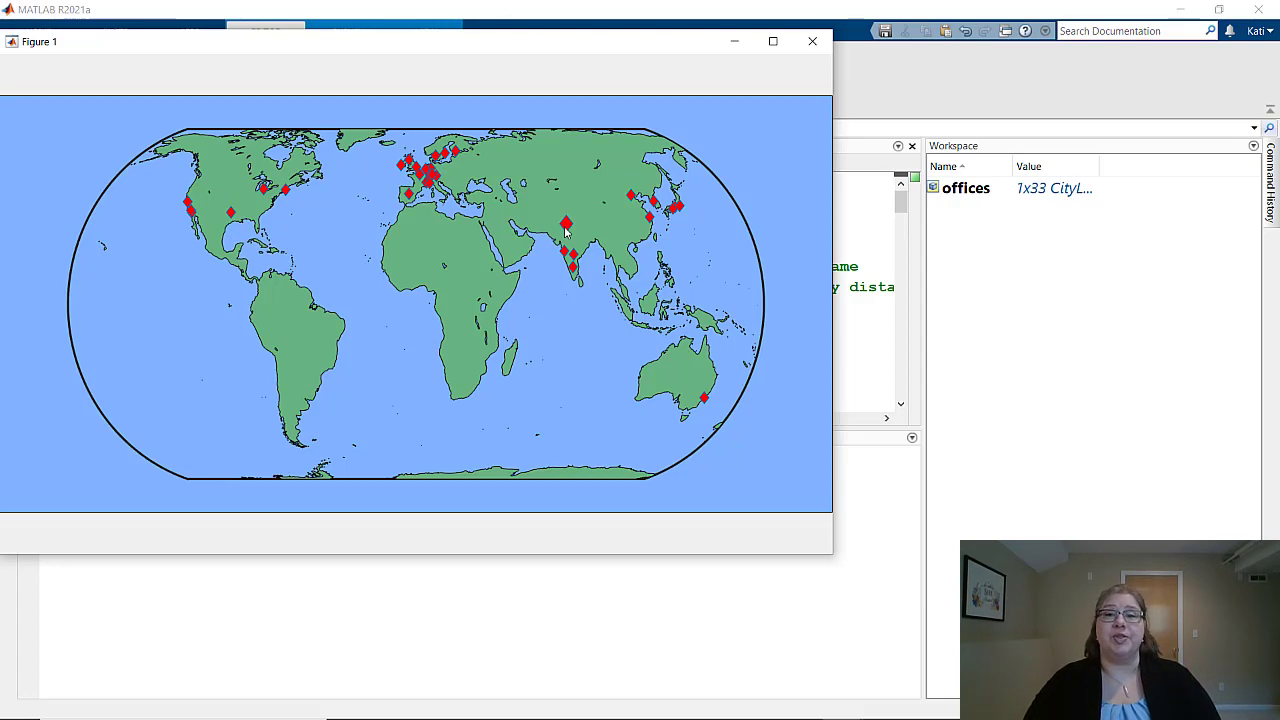
mouse_move(809, 46)
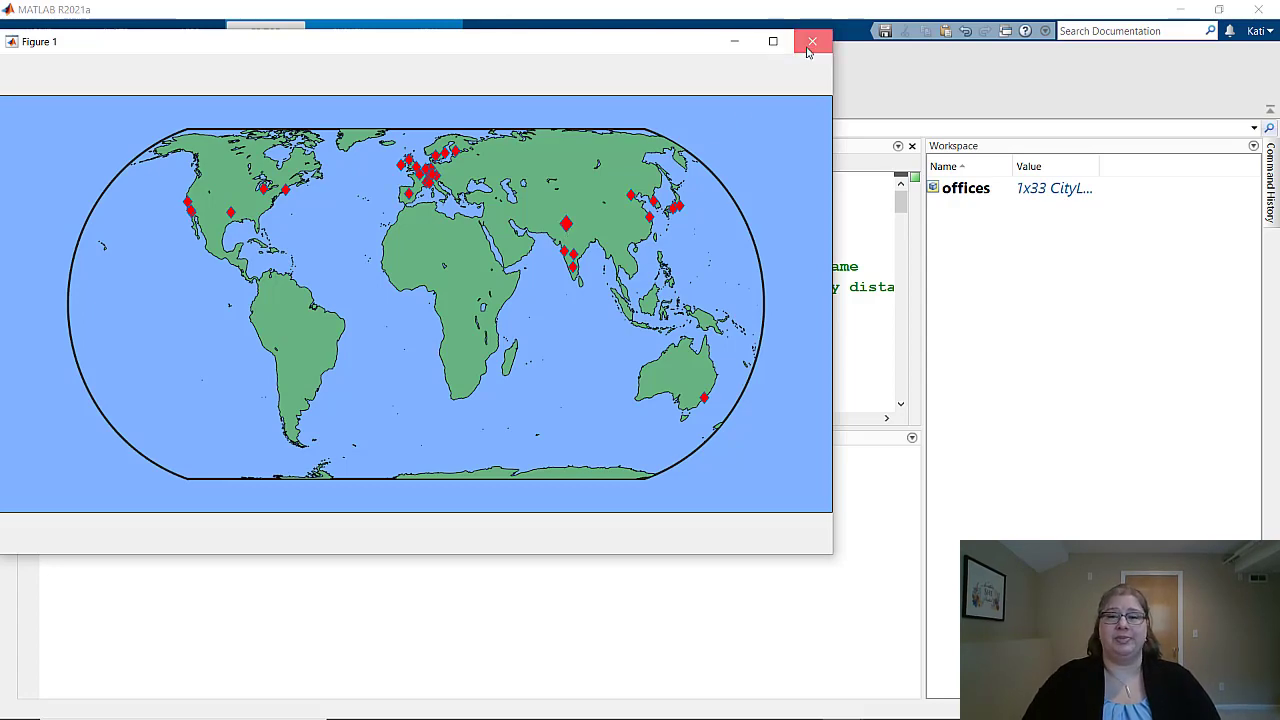
left_click(809, 40)
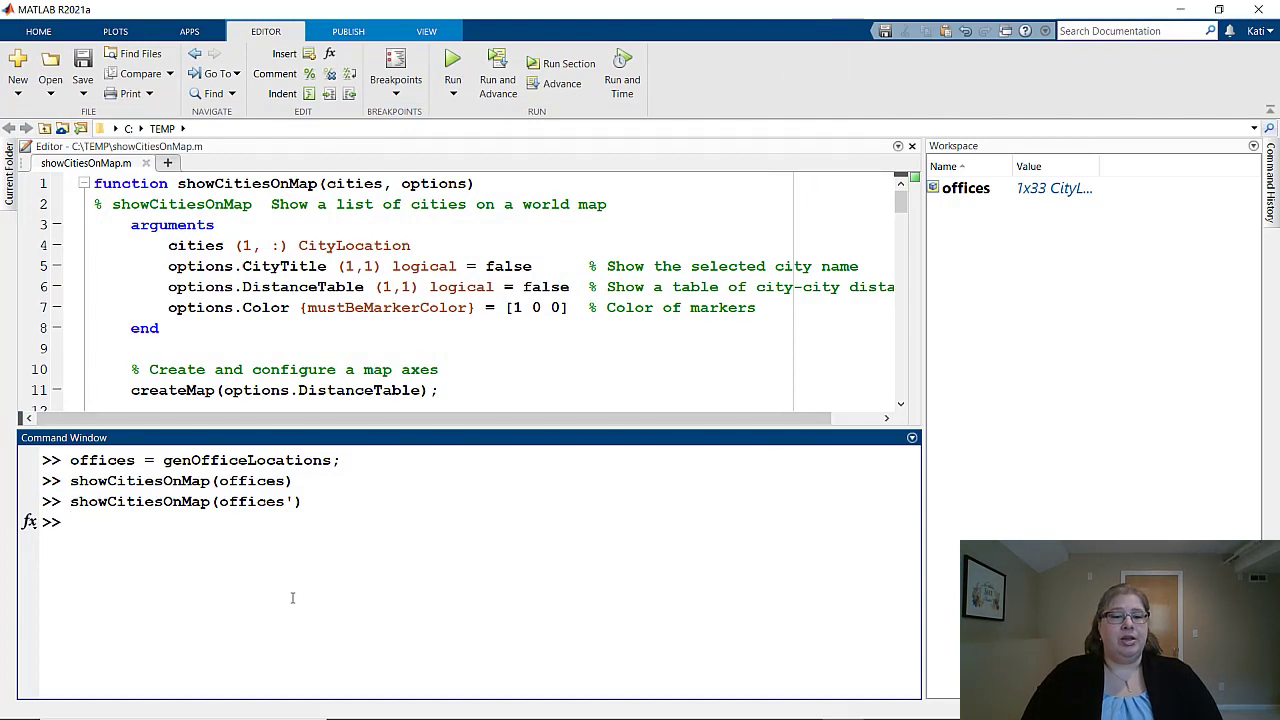
Step: Run showCitiesOnMap(offices, "CityTitle", true, "DistanceTable", true)
type("showCitiesOnMap(offices,")
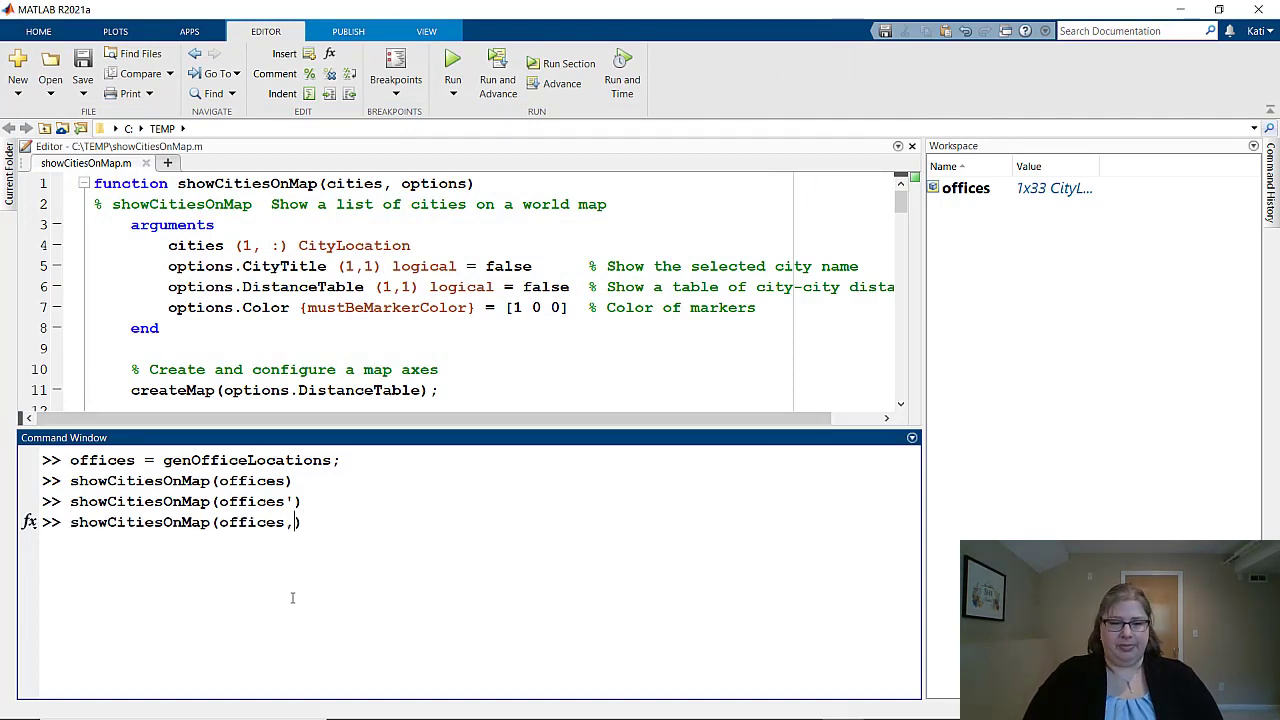
type("\"")
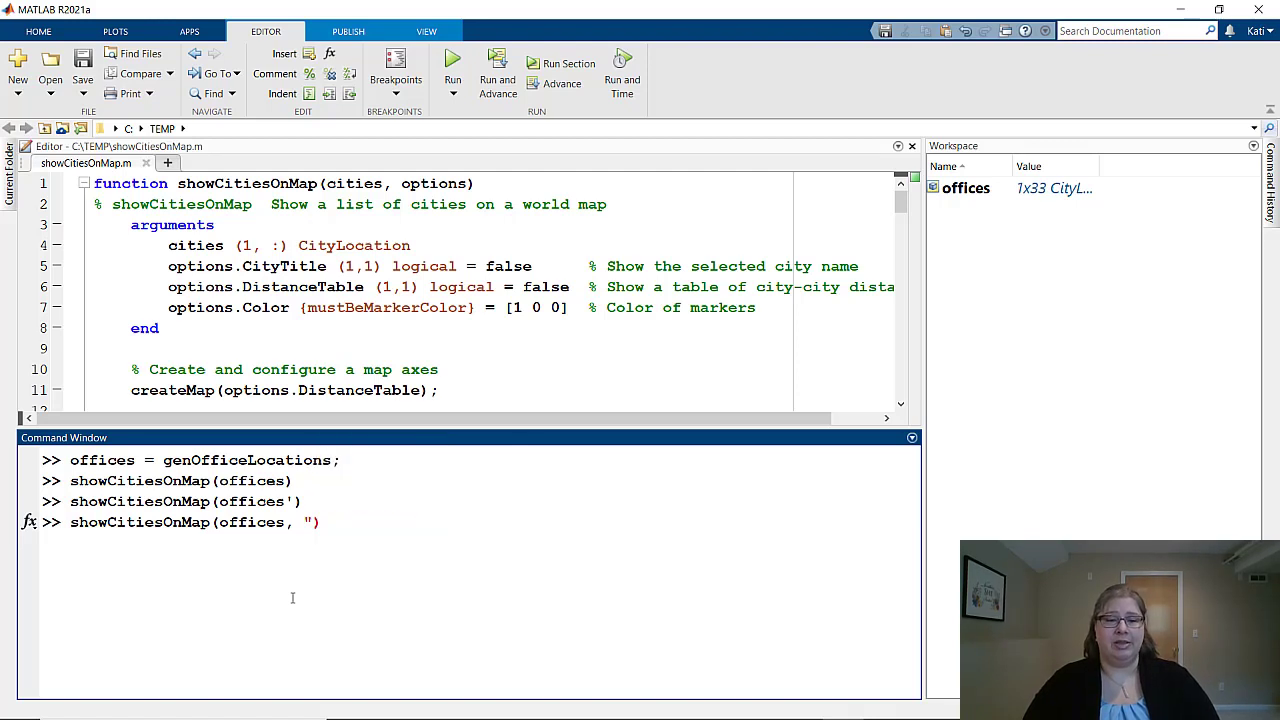
type("CityTitle\", true,")
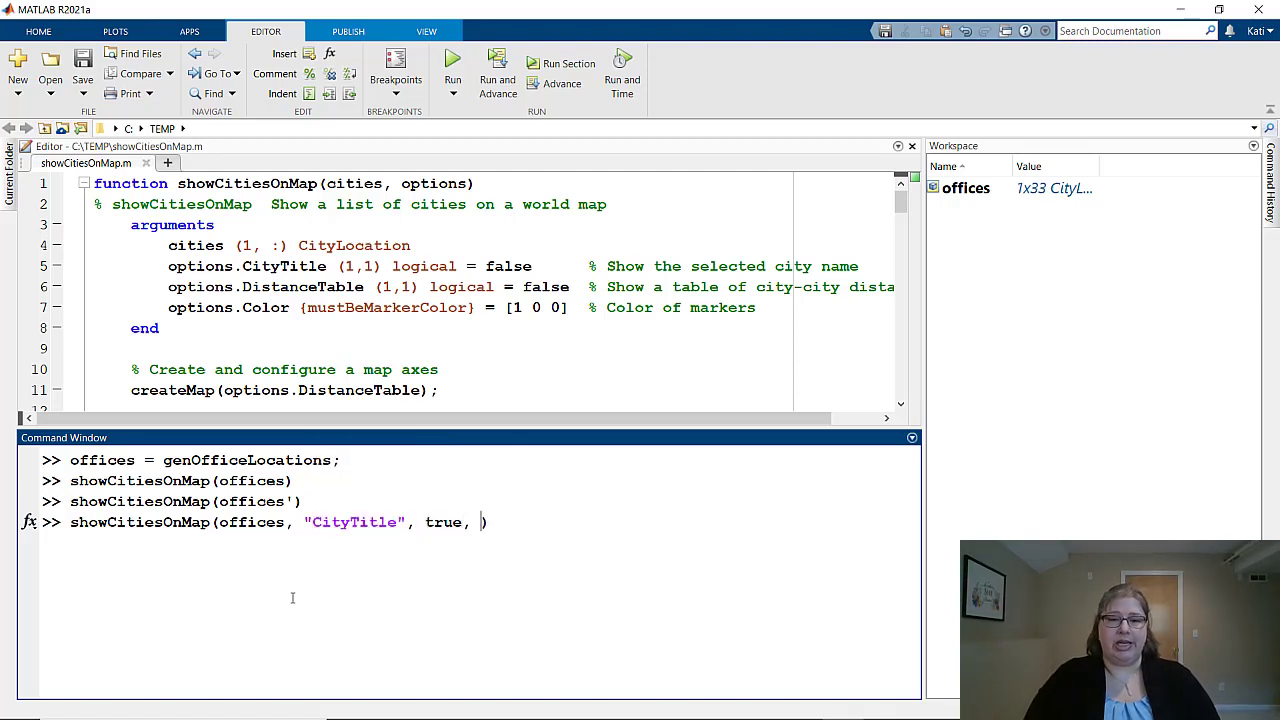
type("\"DistanceTable\"")
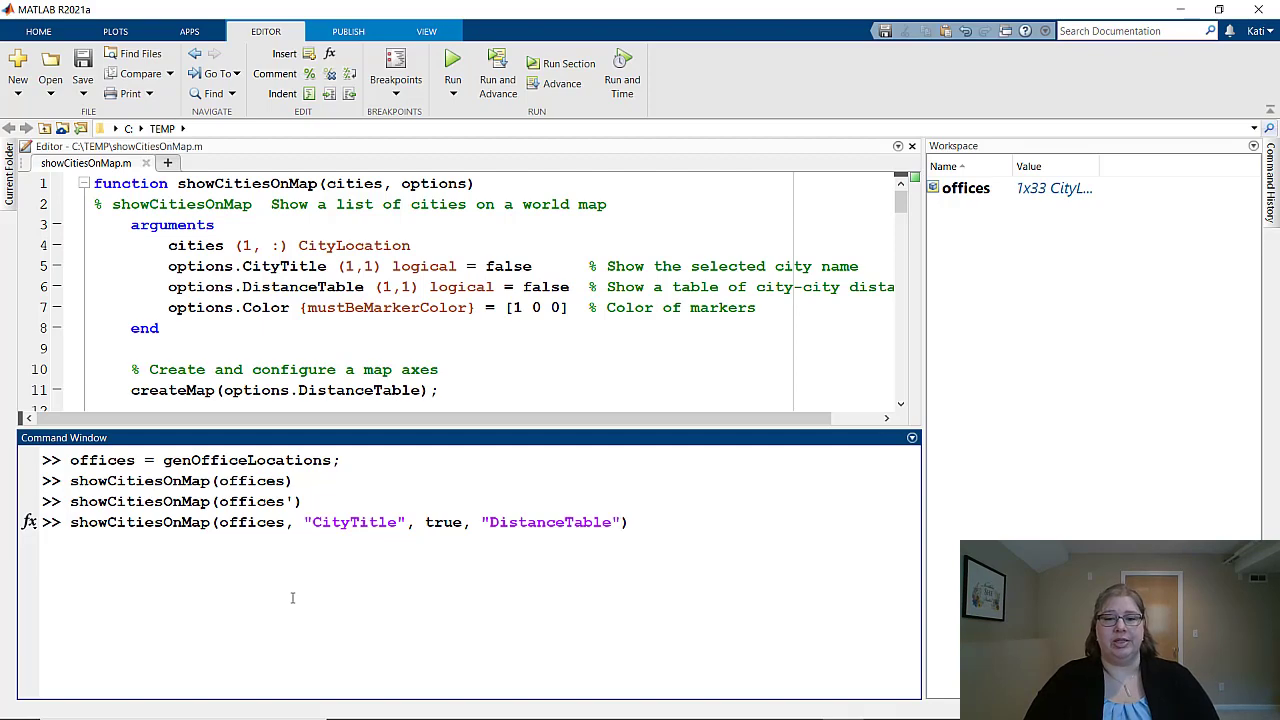
key("Return")
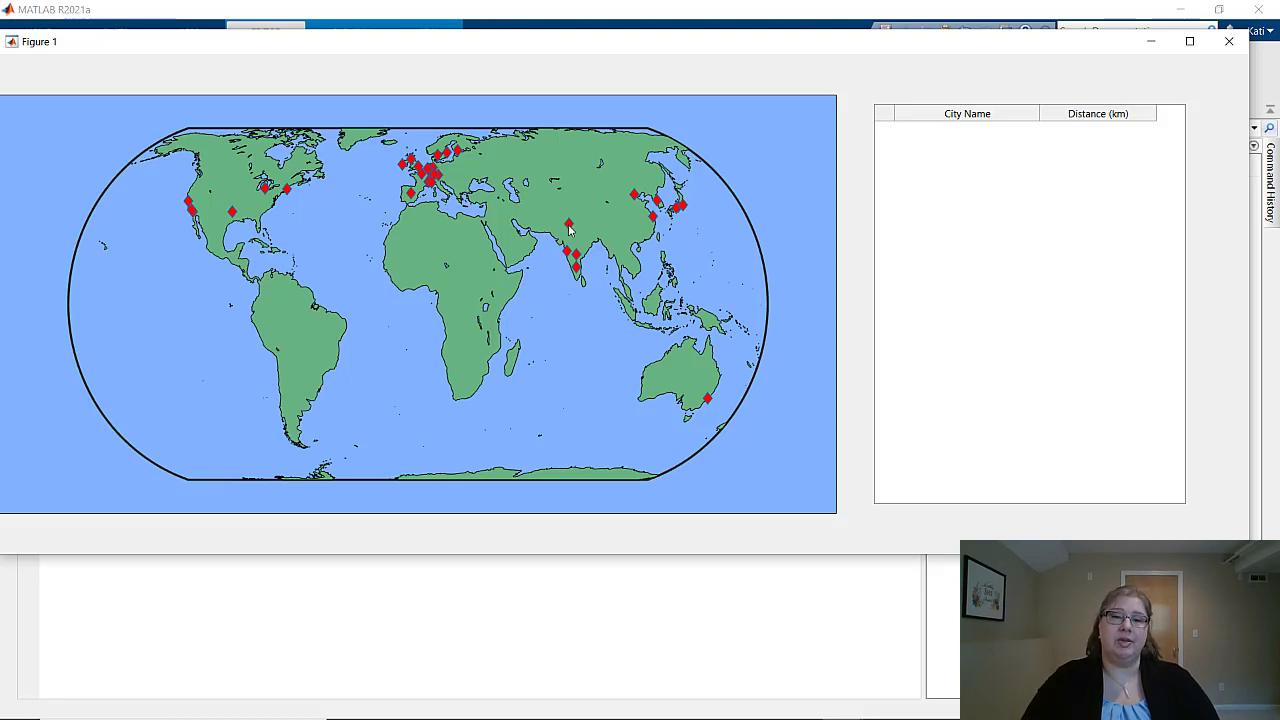
Step: Select New Delhi to list its distances, scroll the table, and close the figure
left_click(569, 219)
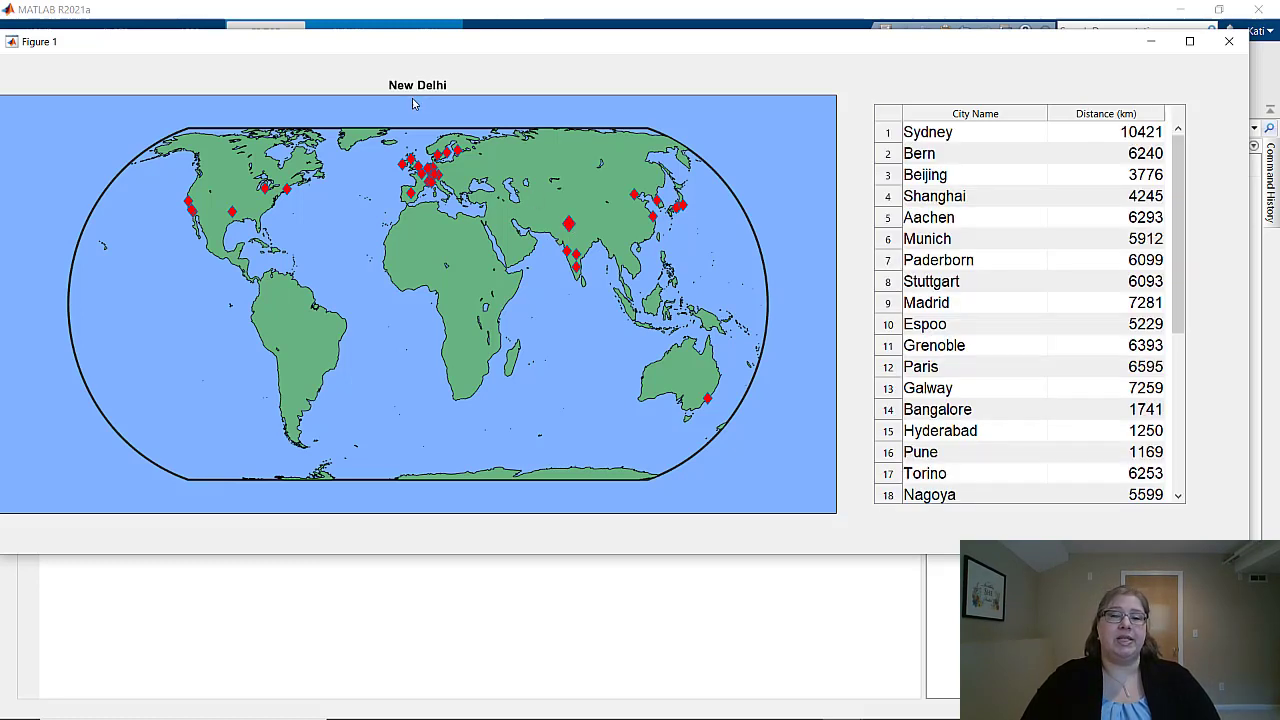
scroll("down", 3)
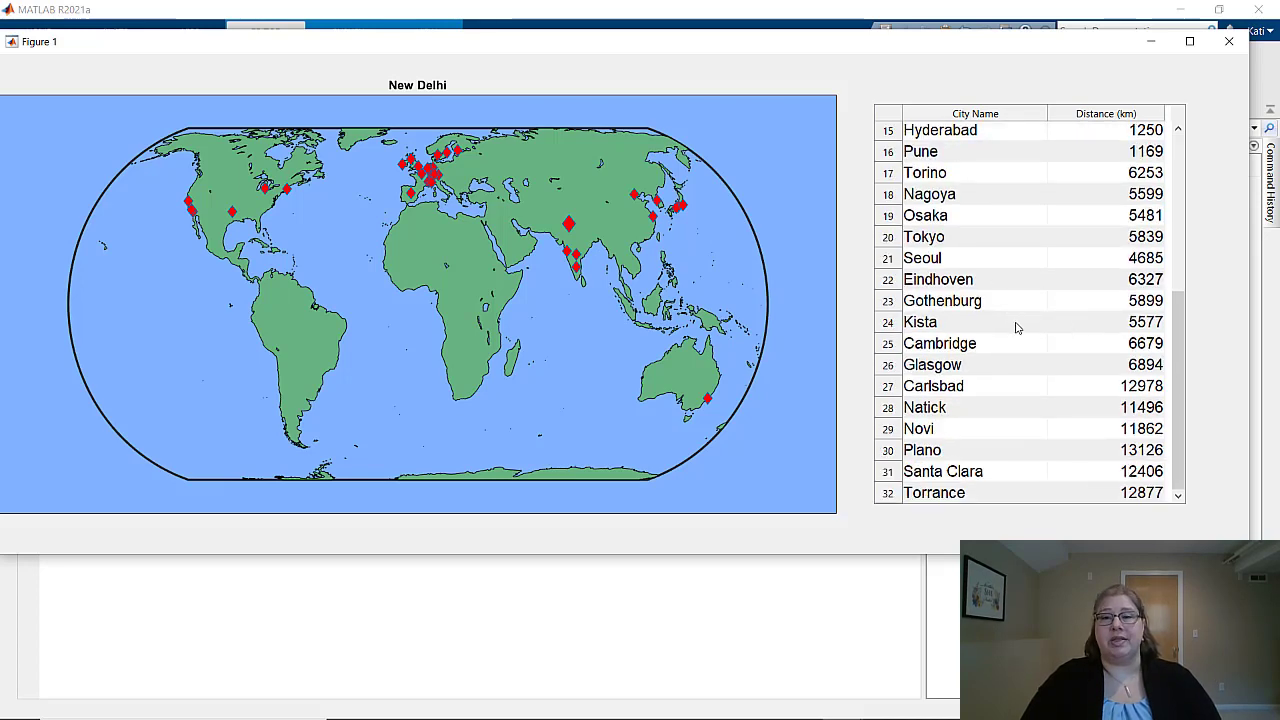
mouse_move(1226, 41)
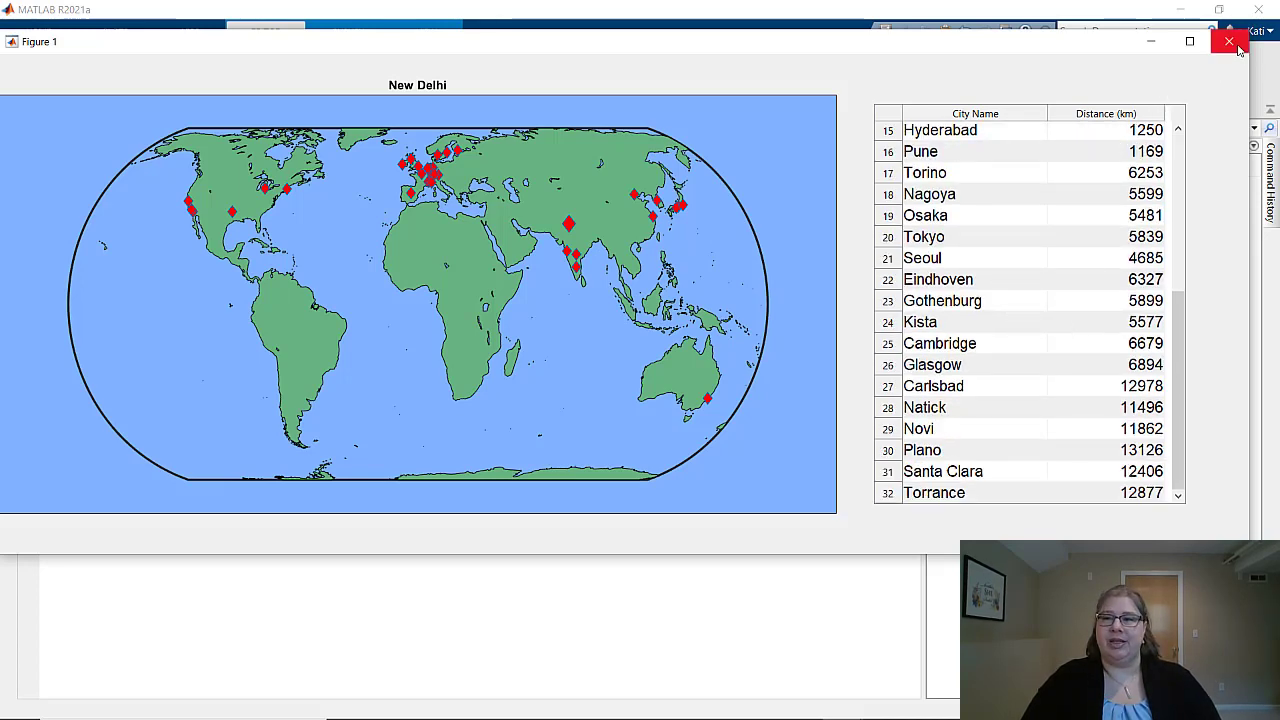
left_click(1225, 40)
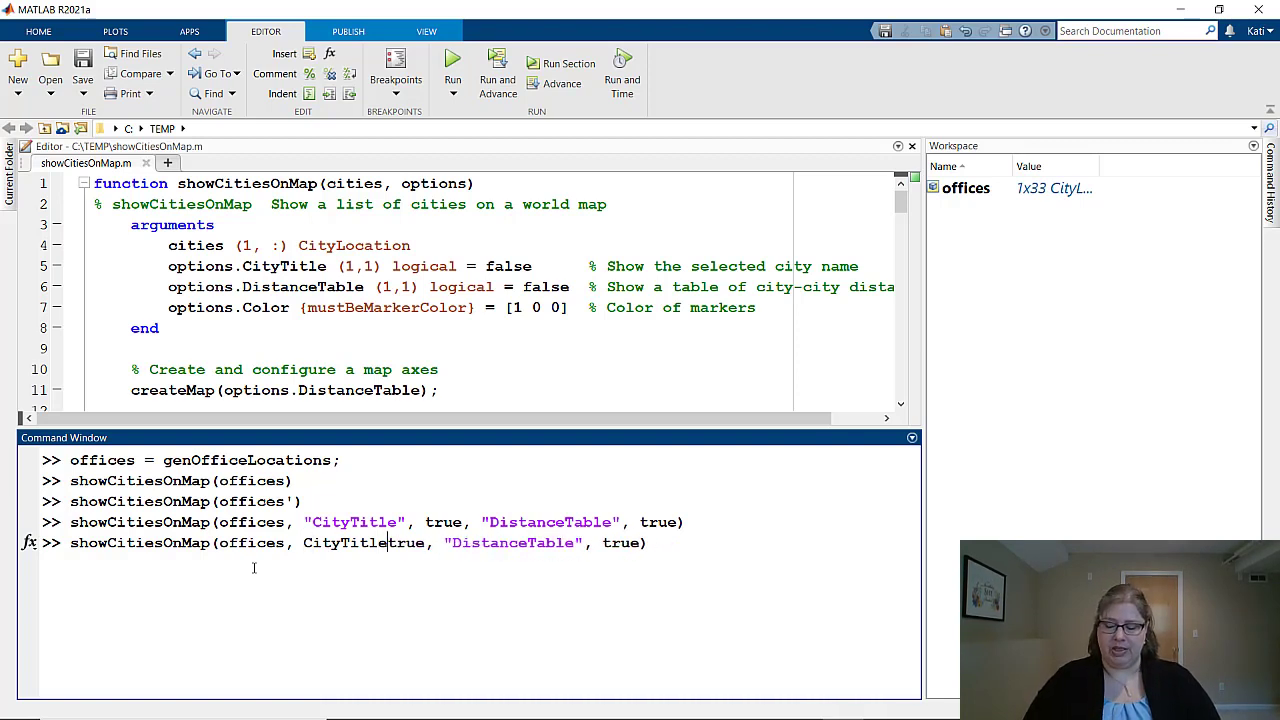
Step: Rerun showCitiesOnMap(offices, CityTitle=true, DistanceTable=true), show New Delhi's distances, and close the figure
type("=")
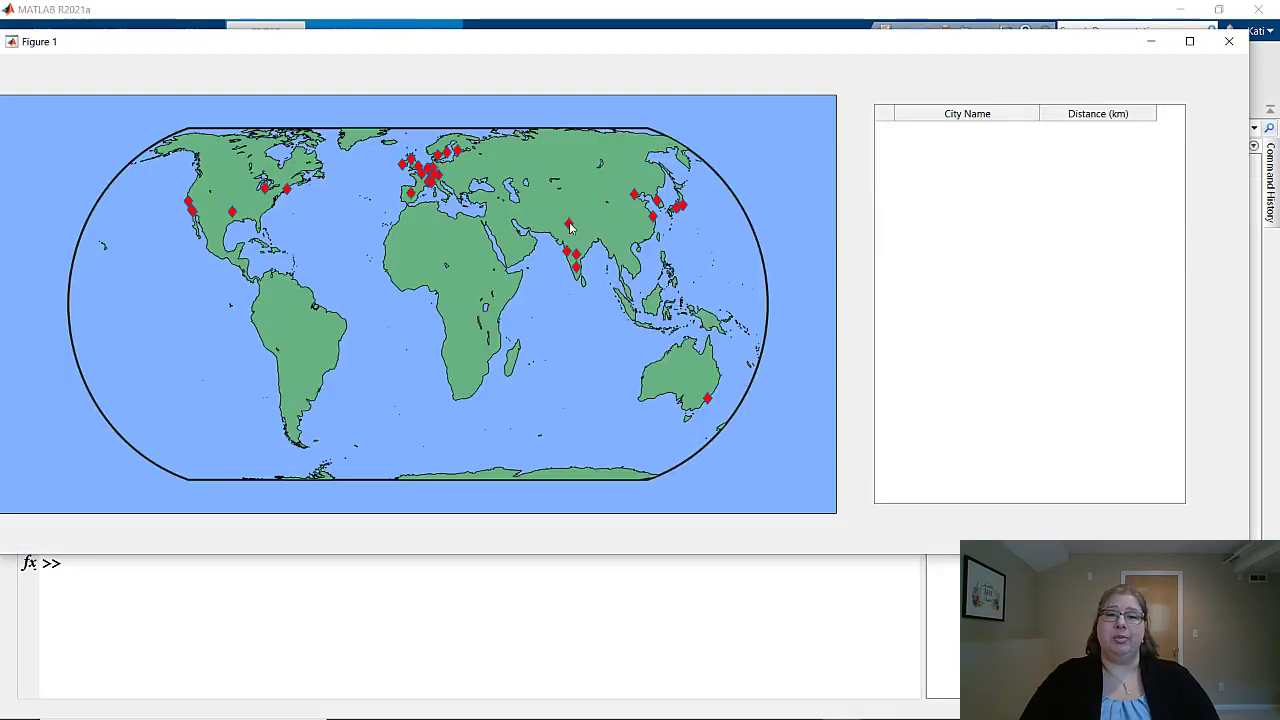
left_click(568, 222)
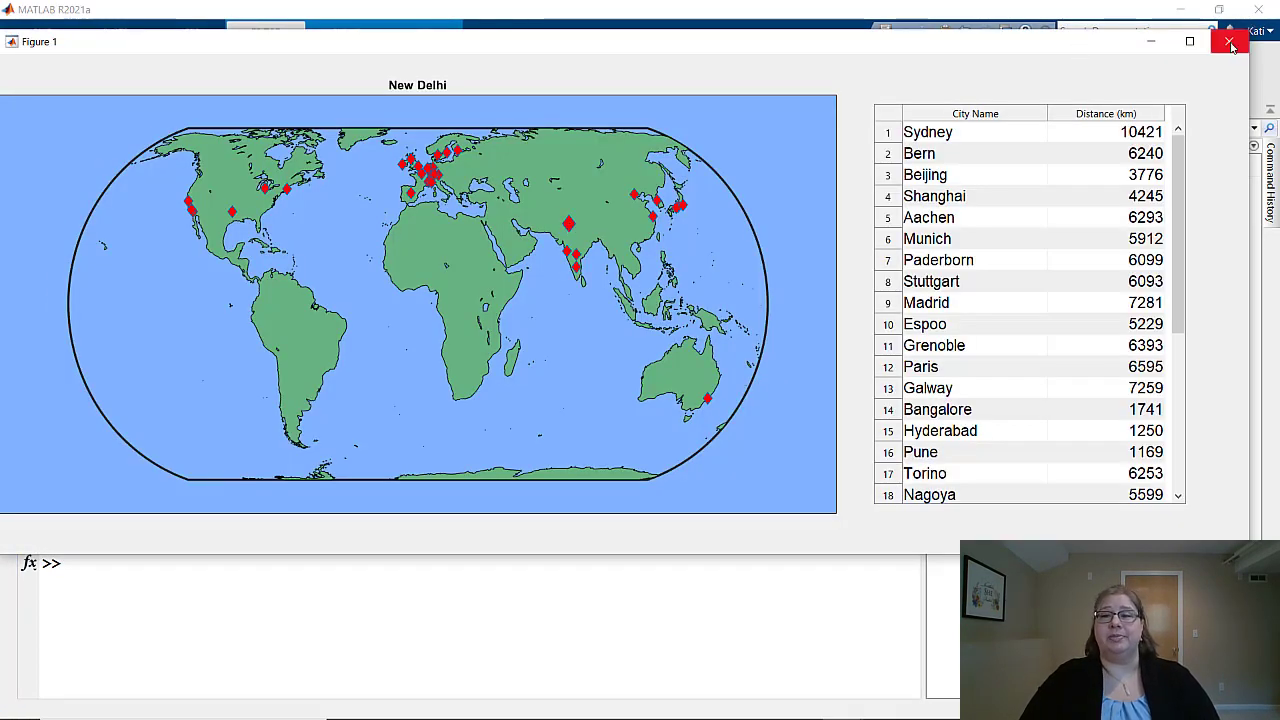
left_click(1228, 40)
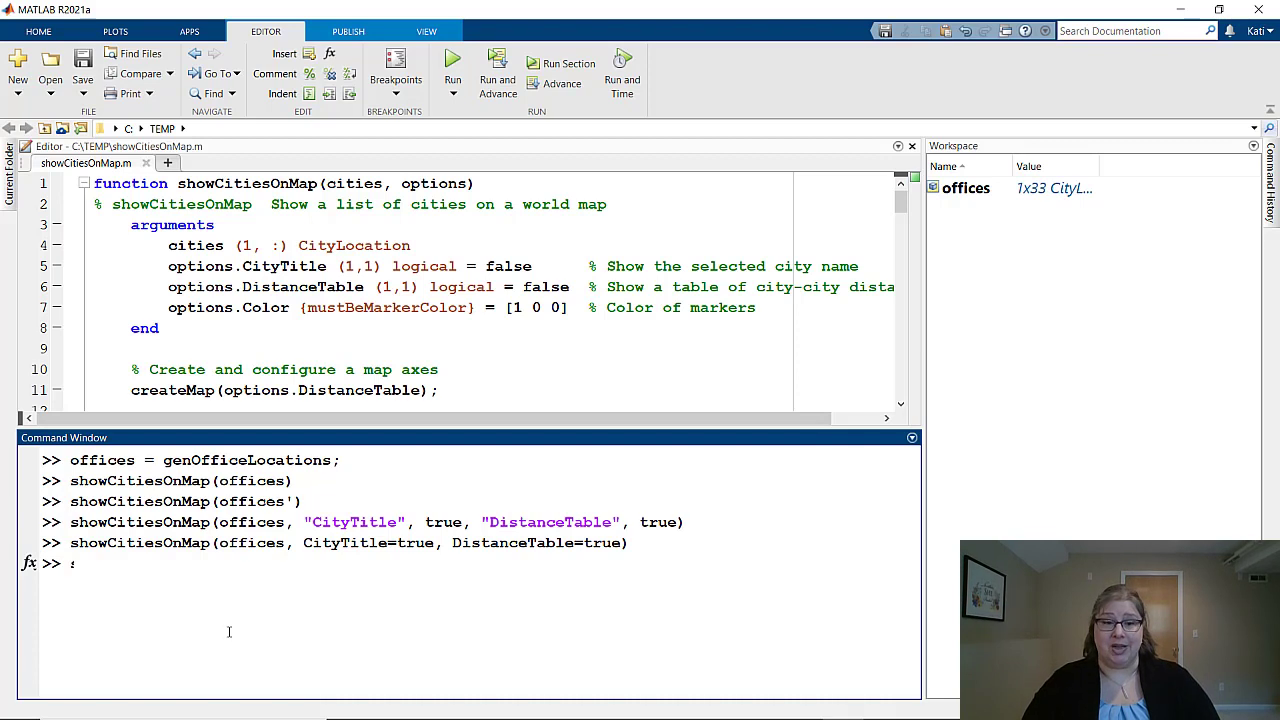
Step: Run showCitiesOnMap(offices, "CityName", true) to trigger the invalid name-value argument error
type("showCitiesOnMap(offices')")
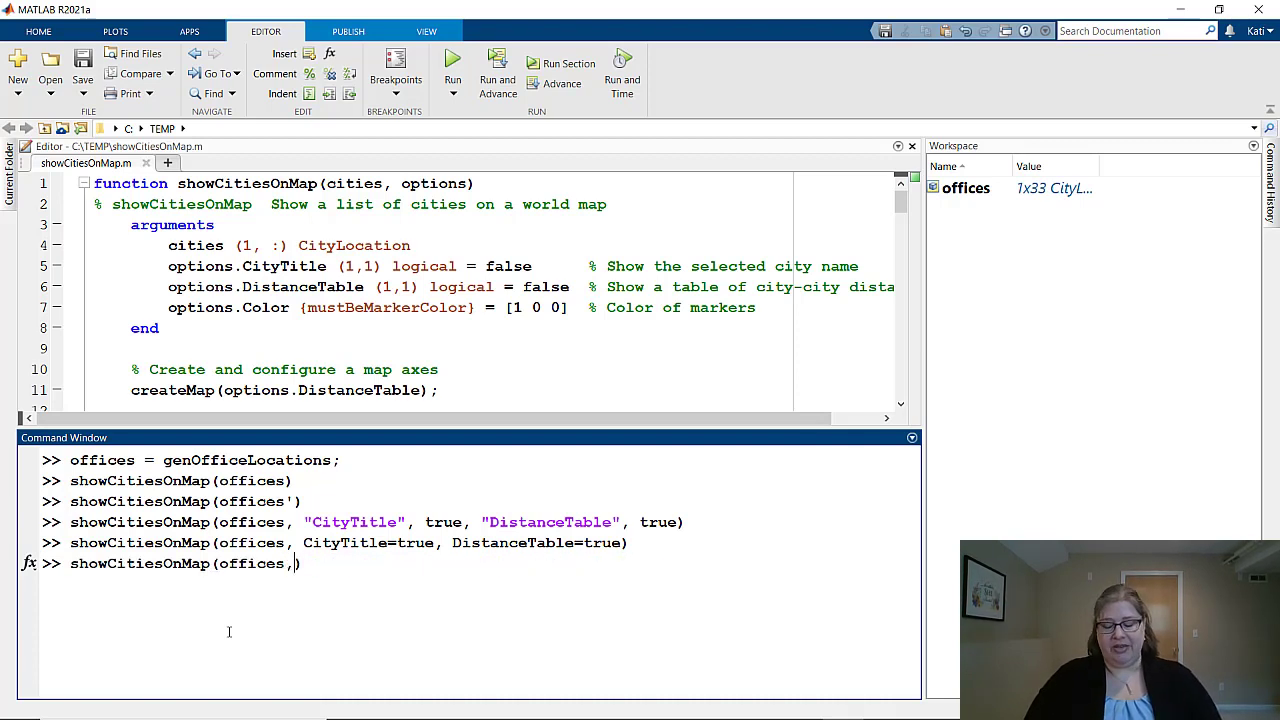
type("\"CityName\", true")
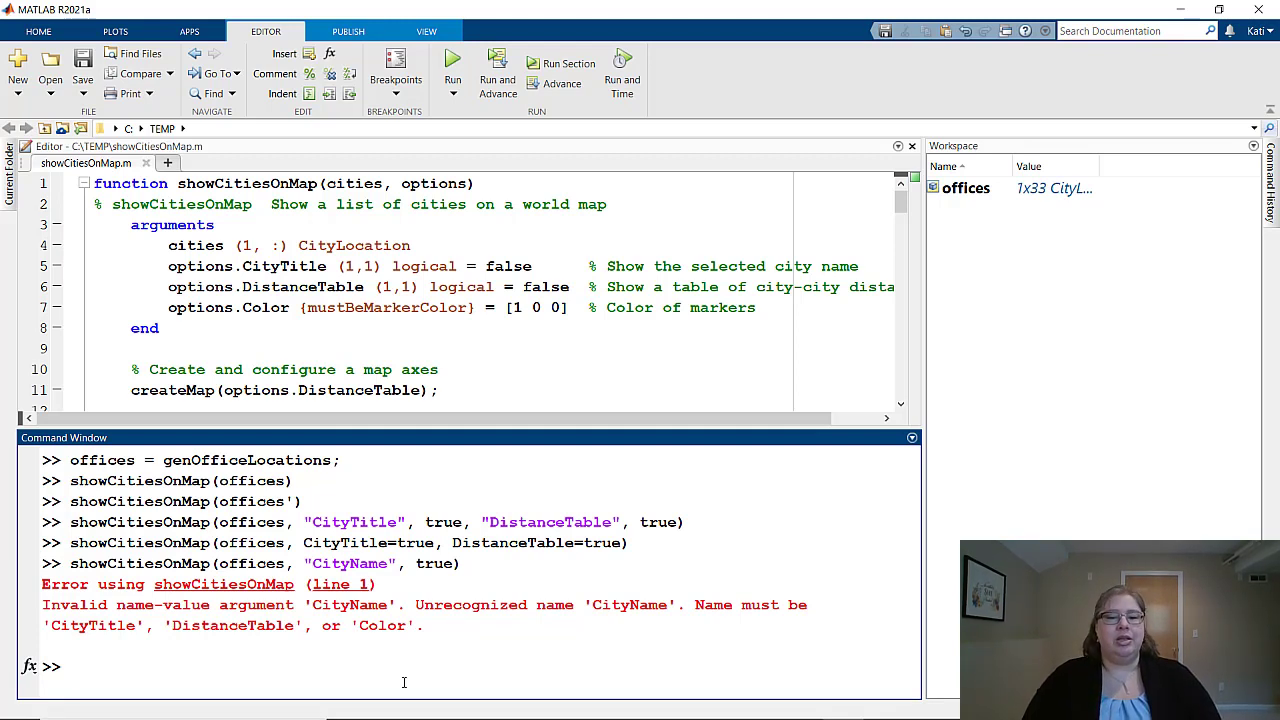
type("showCitiesOnMap(offices, \"CityName\", tru")
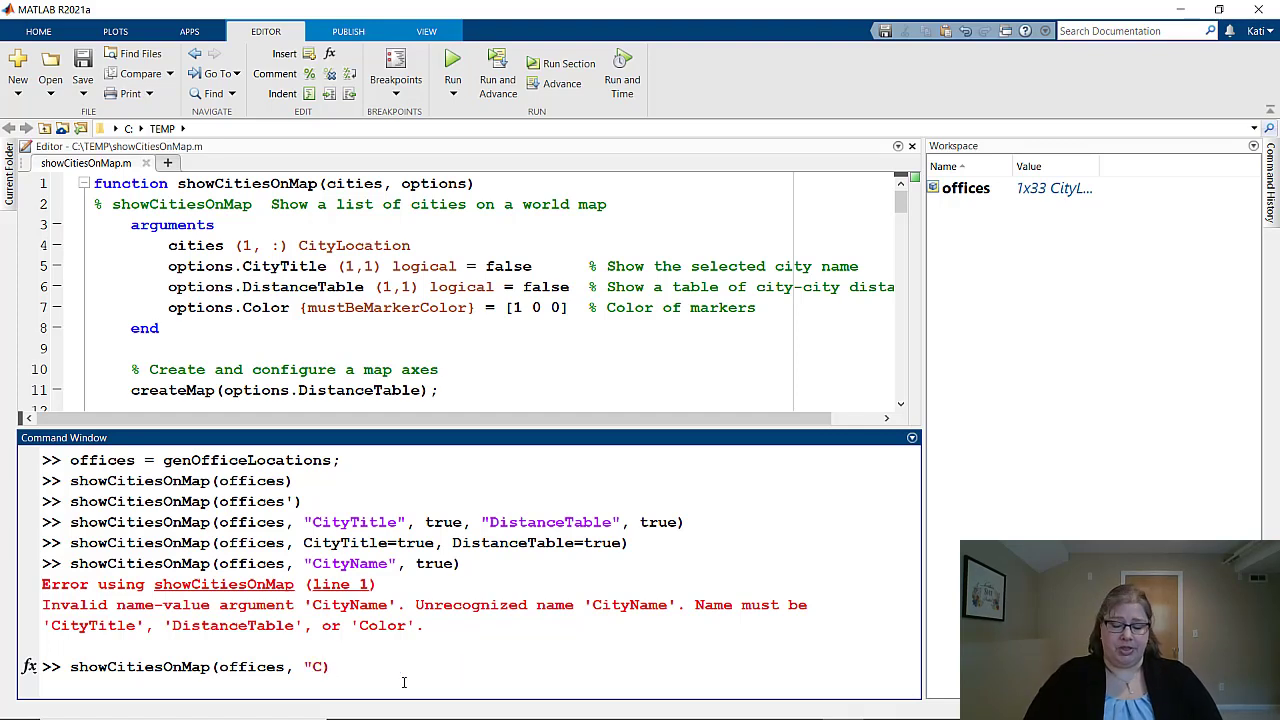
Step: Type showCitiesOnMap(offices, "Color", "fuschia") at the prompt to test the Color option
type("olor\",")
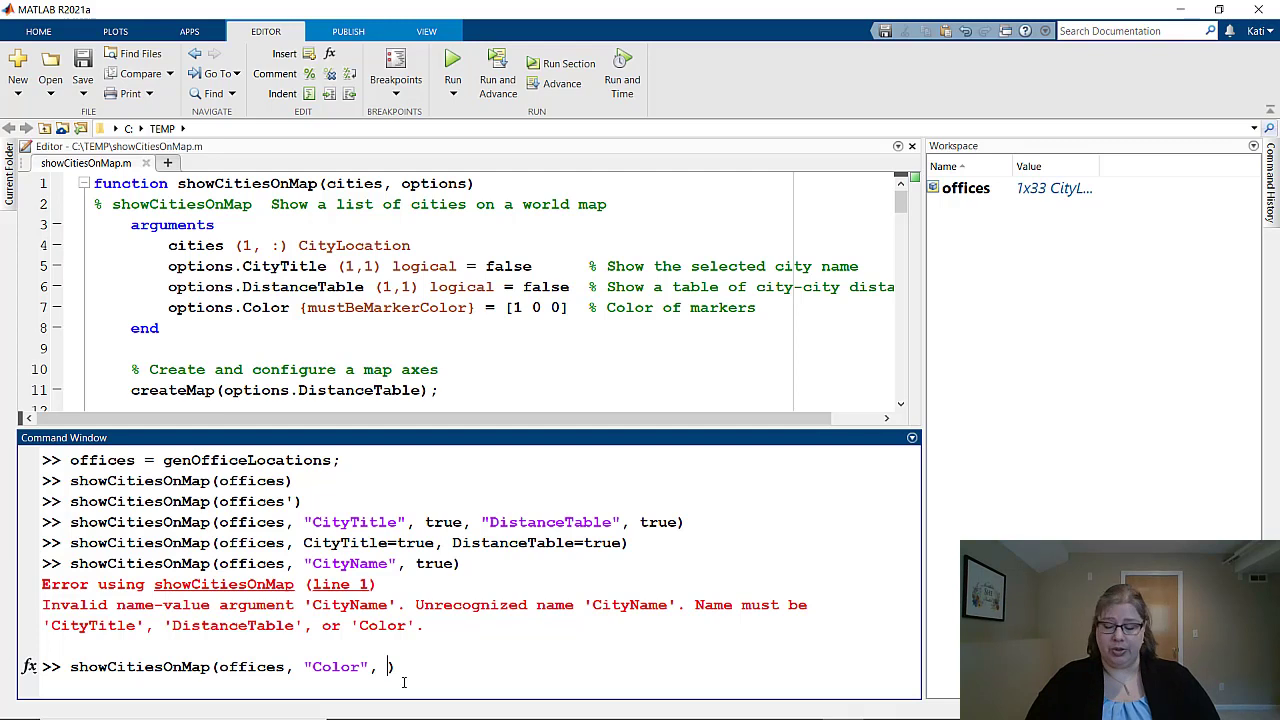
type("\"fuschia\"")
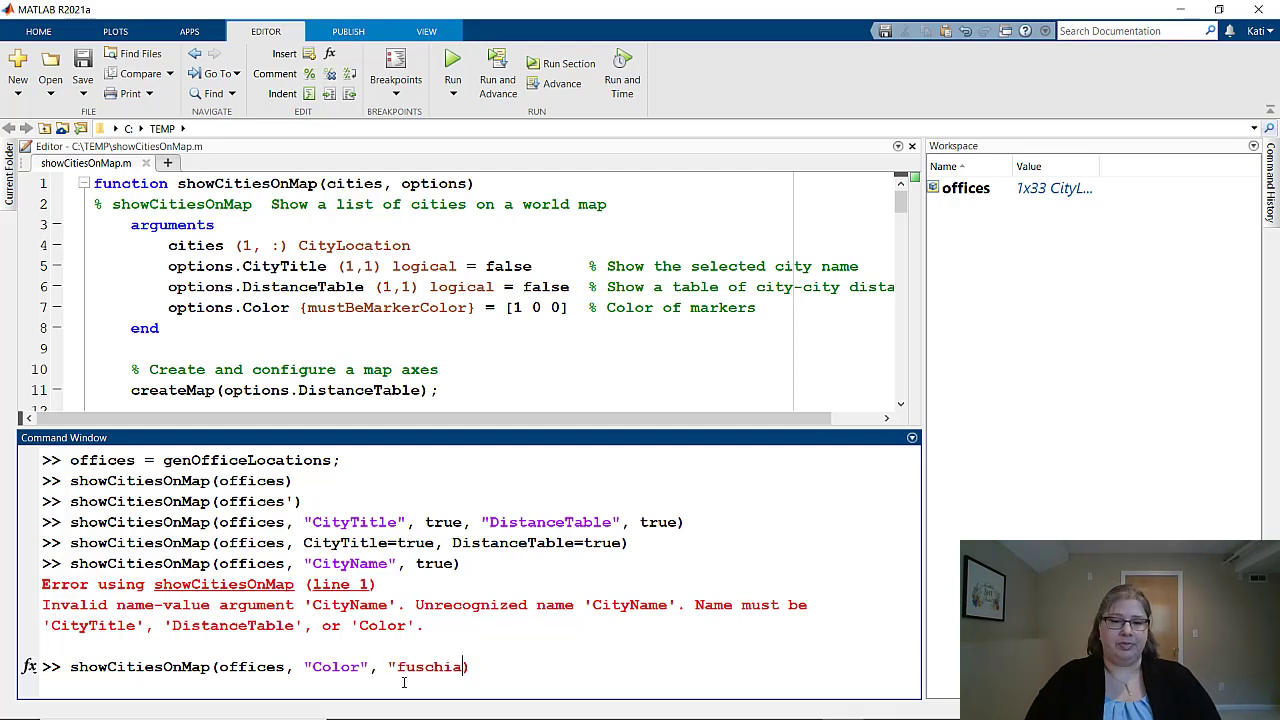